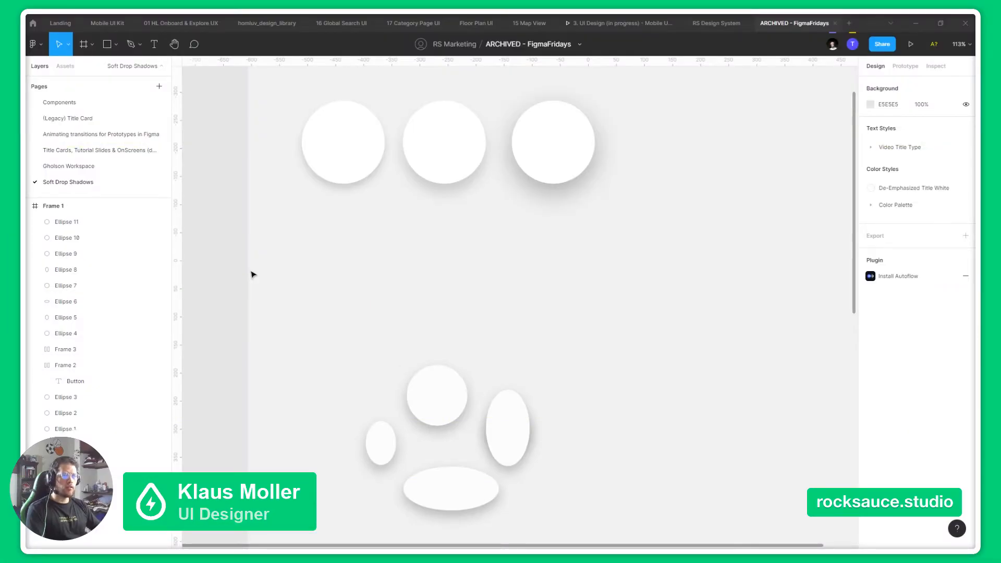
Scroll and pan the canvas to an empty area beside the existing white circles.
scroll(down, 3)
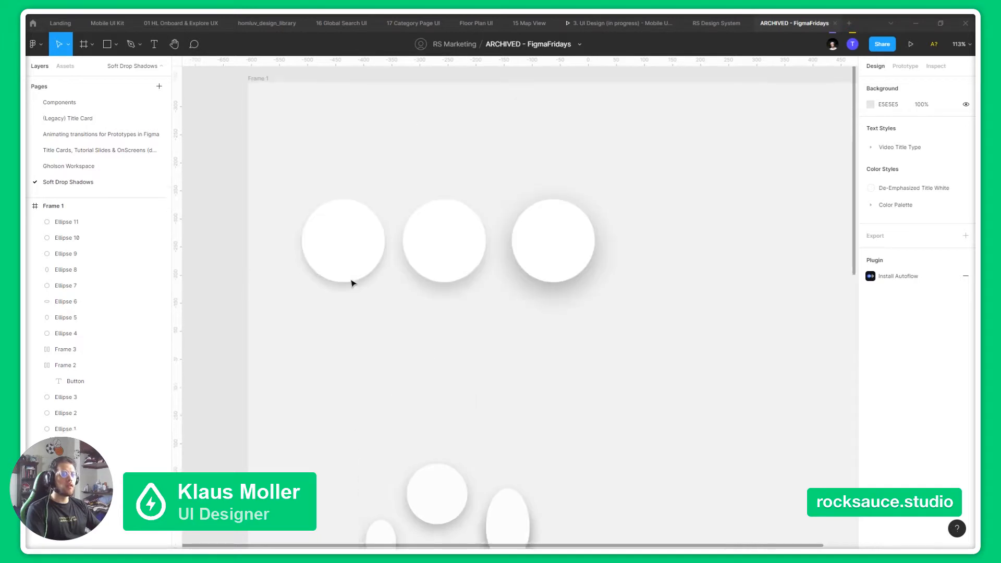
scroll(down, 3)
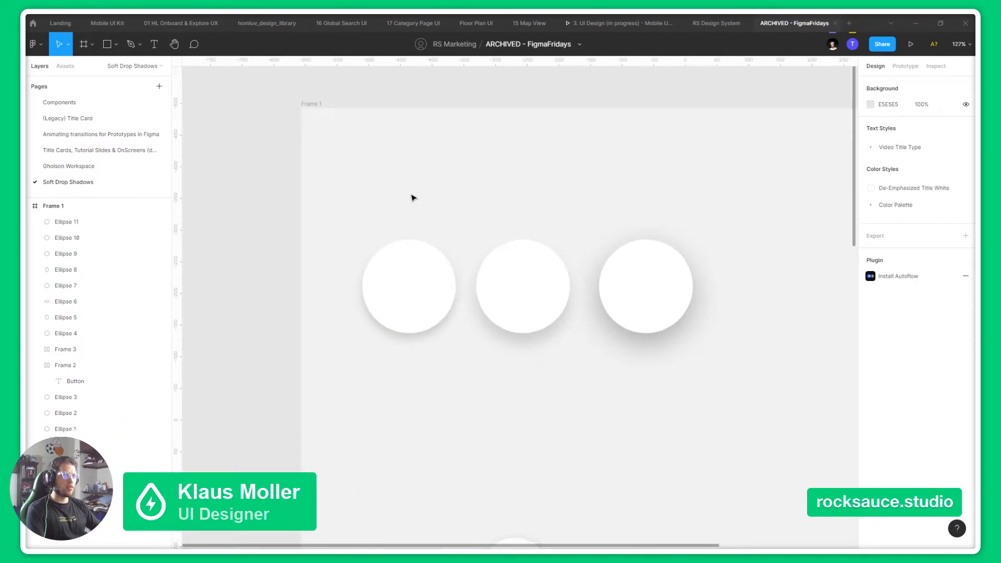
drag(412, 198, 491, 195)
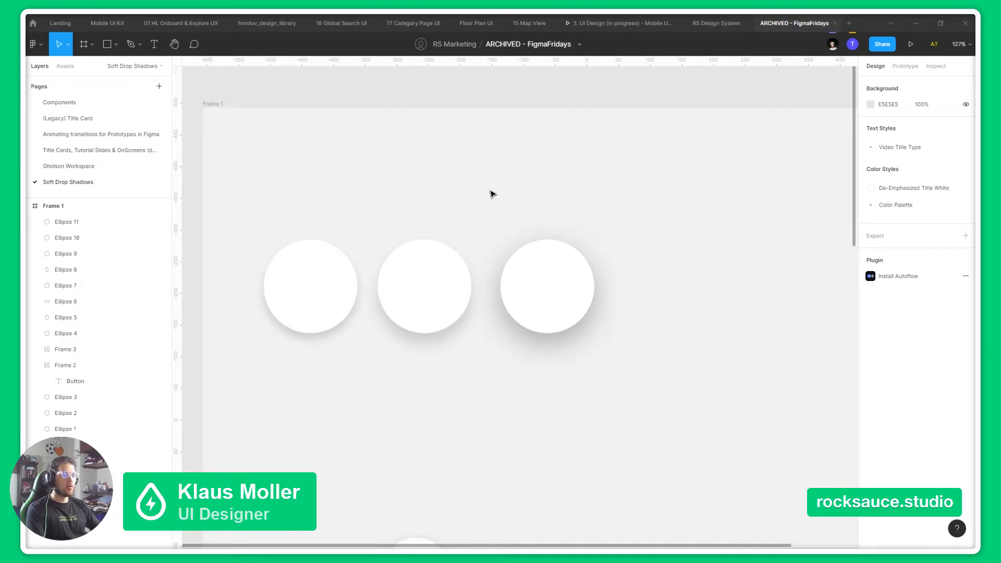
mouse_move(445, 213)
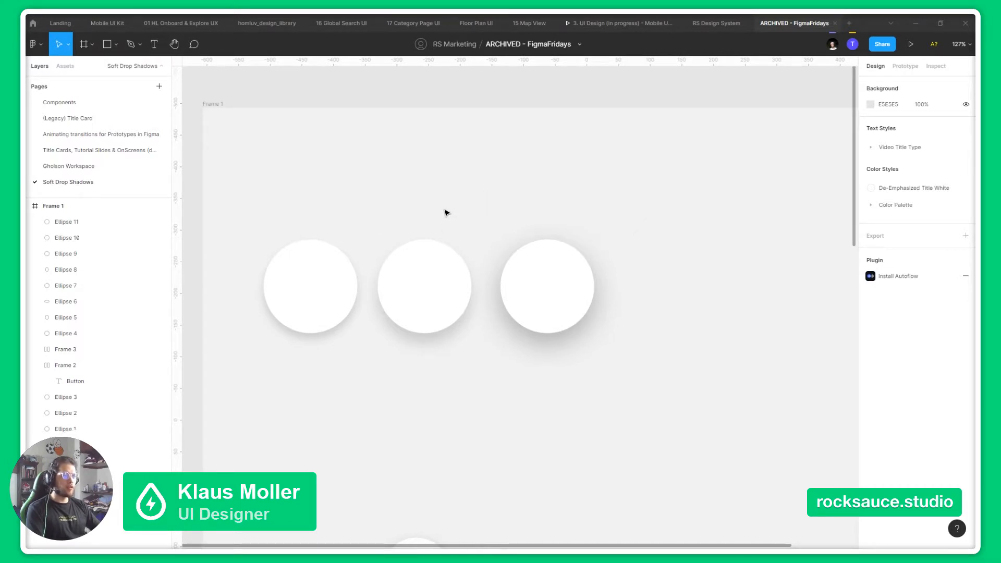
scroll(down, 3)
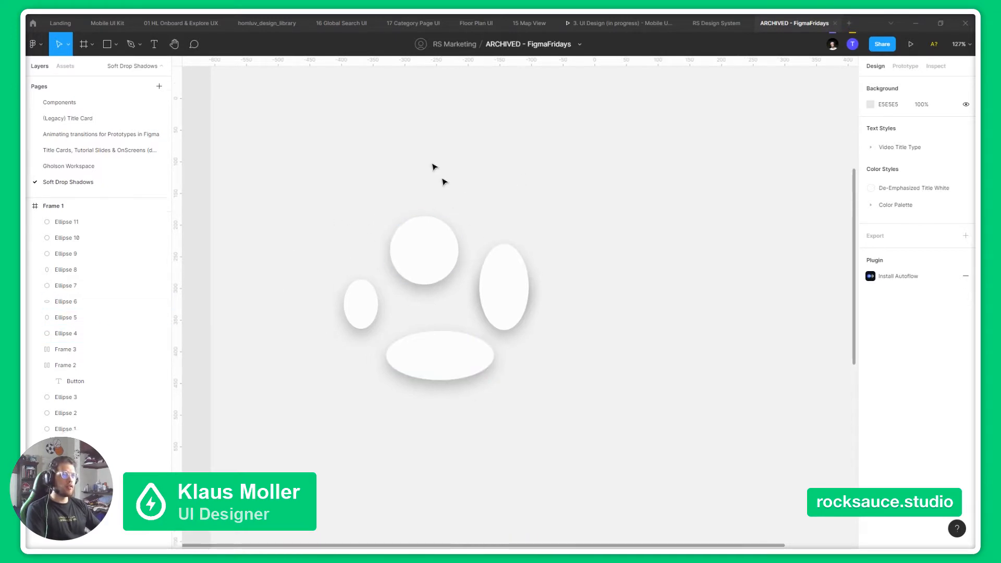
mouse_move(438, 114)
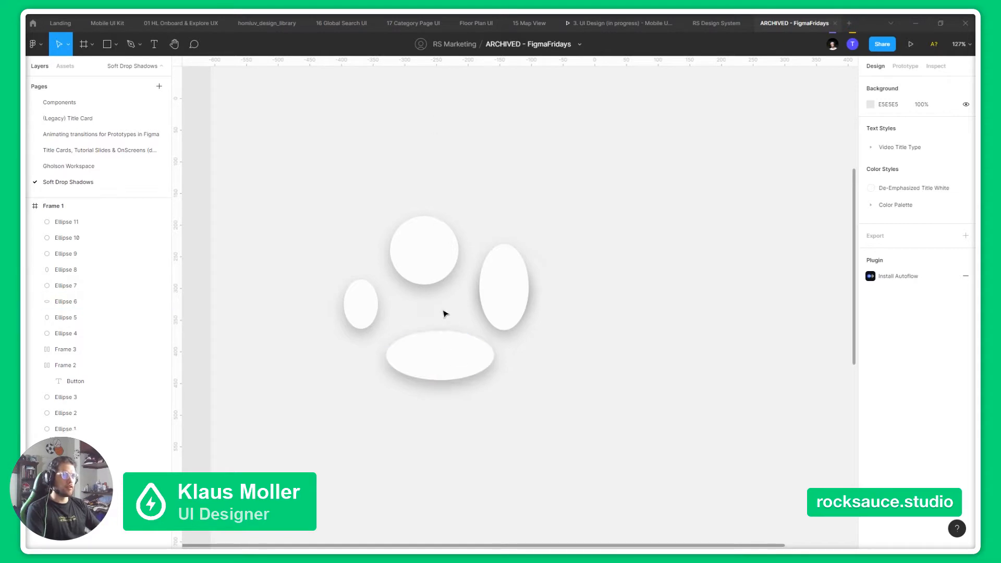
mouse_move(444, 305)
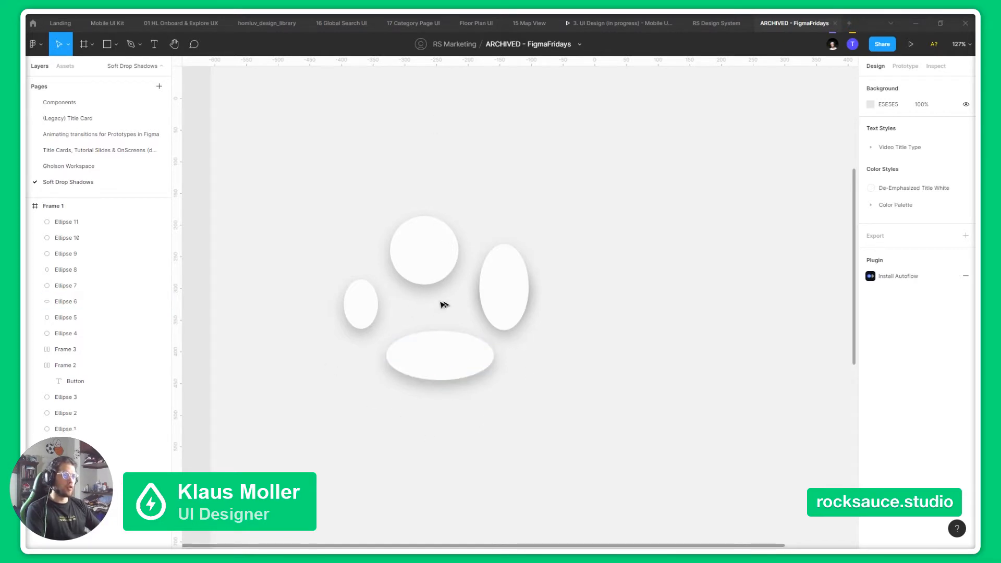
mouse_move(557, 379)
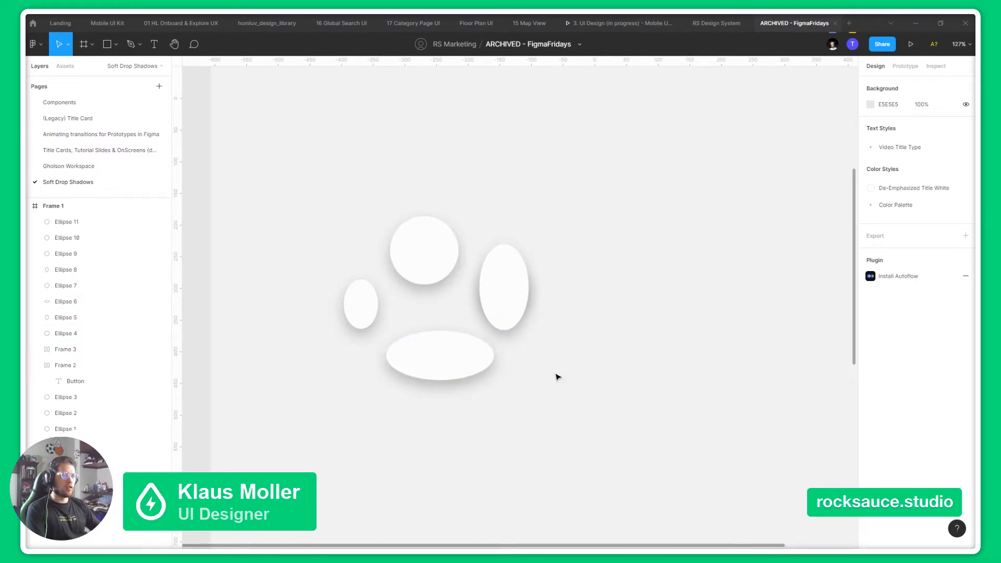
mouse_move(648, 348)
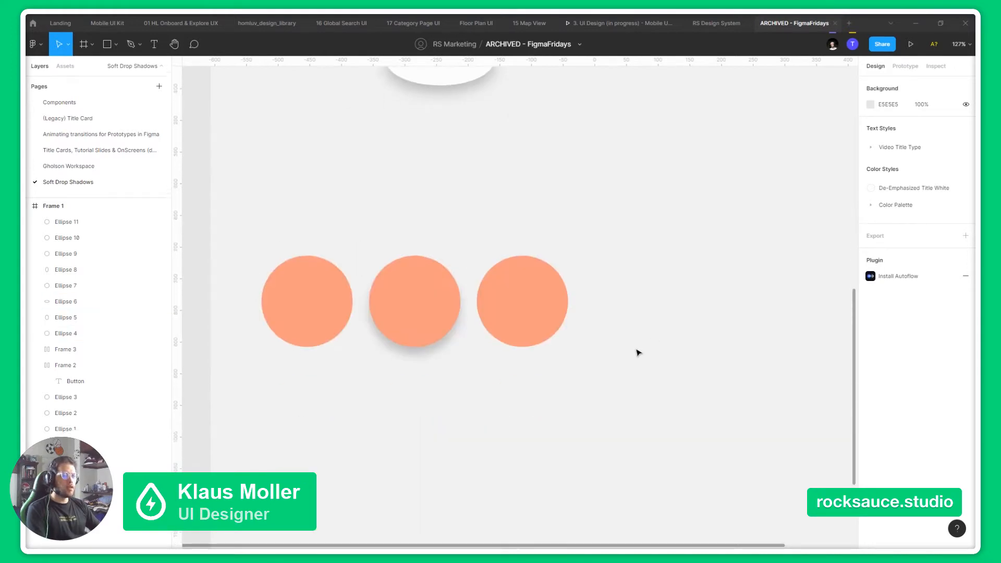
mouse_move(625, 359)
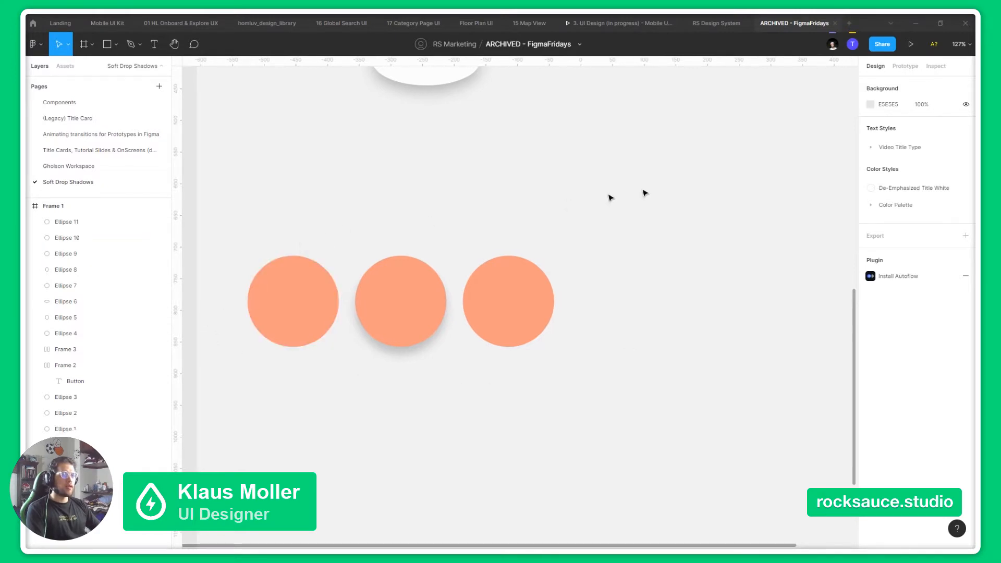
mouse_move(363, 205)
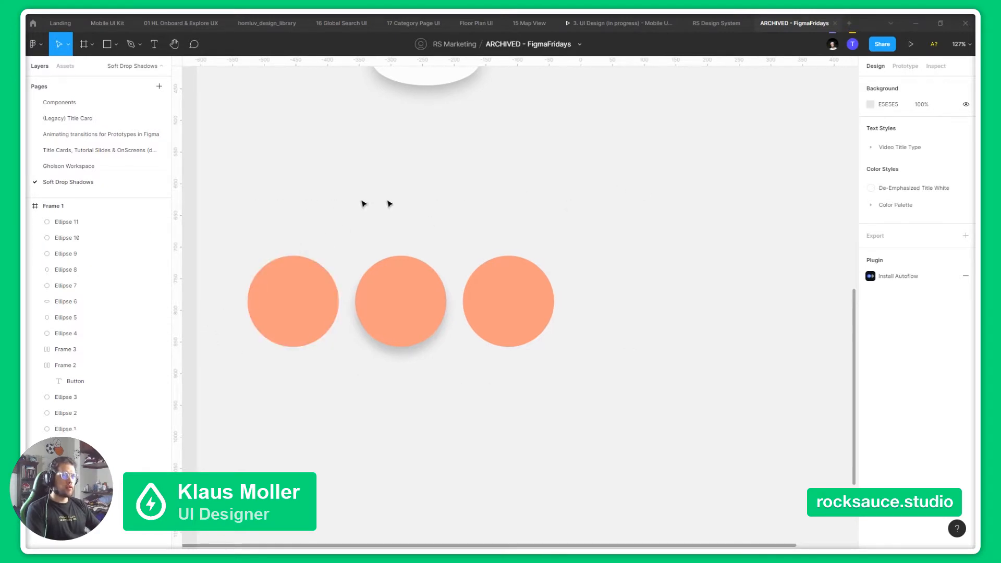
mouse_move(624, 284)
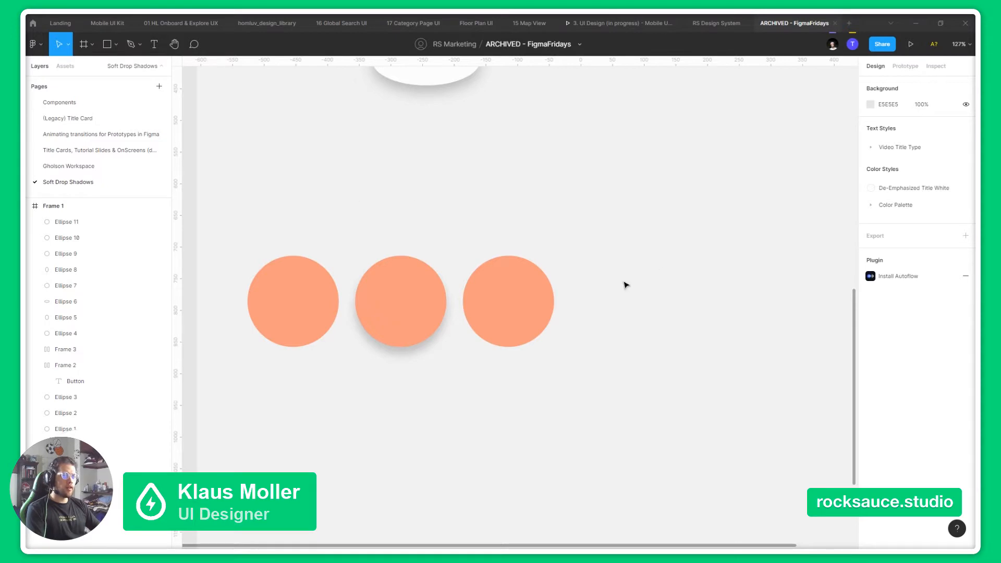
scroll(down, 3)
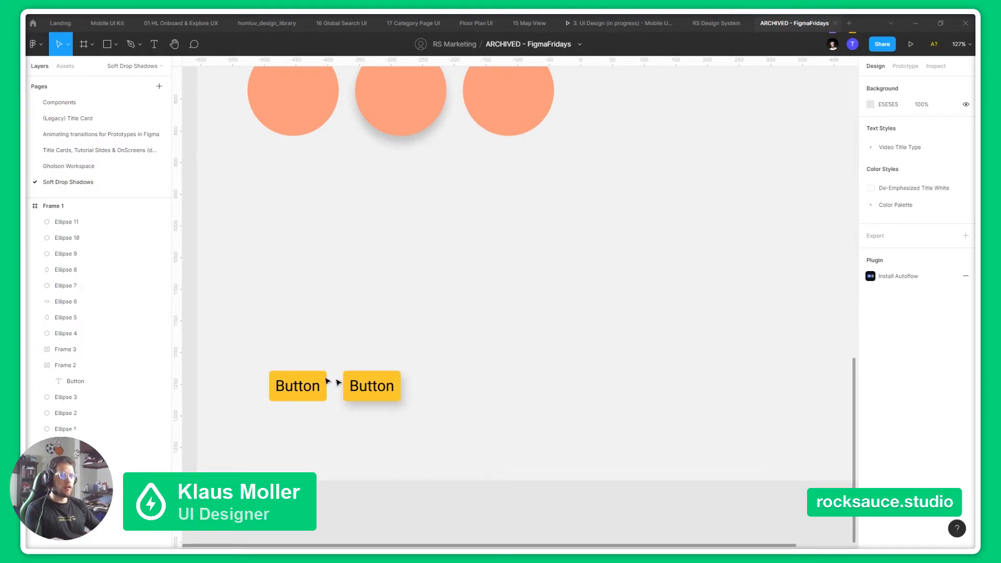
click(377, 386)
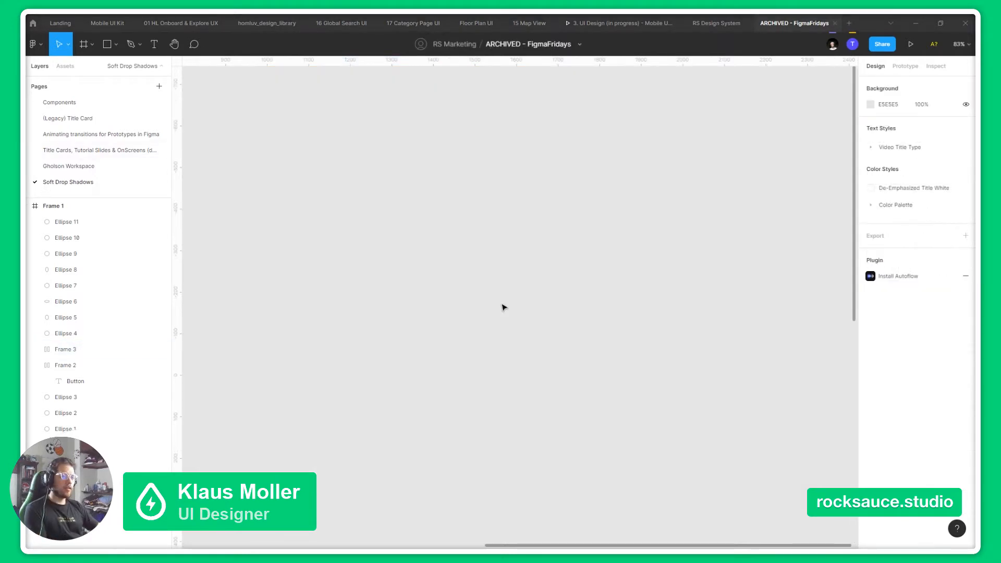
mouse_move(529, 305)
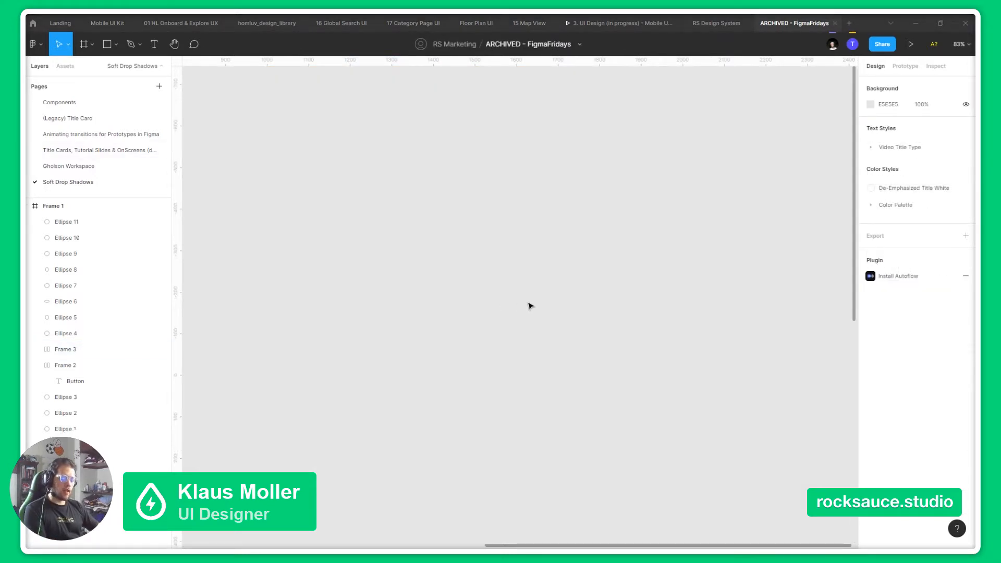
mouse_move(373, 222)
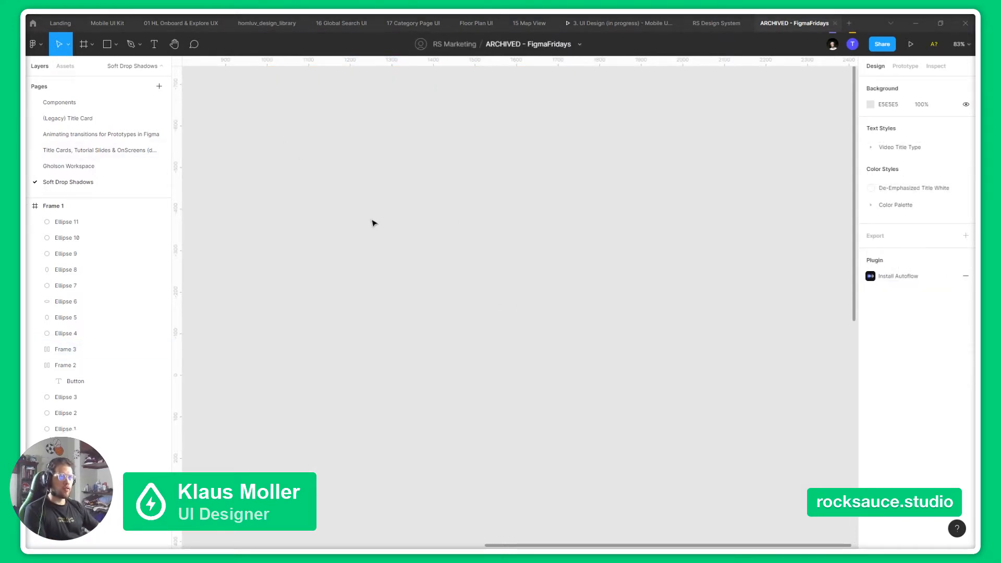
Draw Frame 4 on the empty canvas and a 288×288 yellow circle inside it.
click(83, 44)
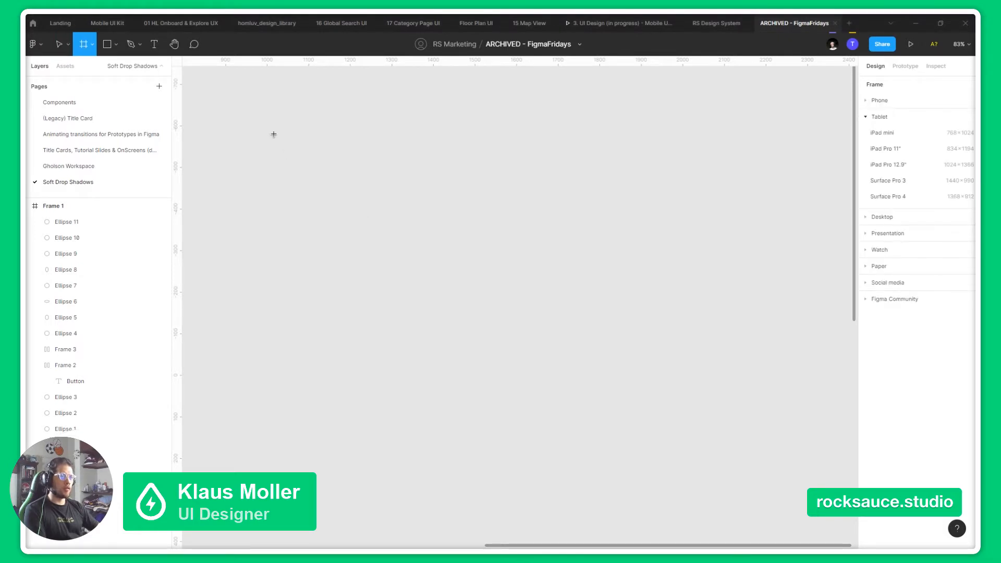
drag(268, 127, 786, 477)
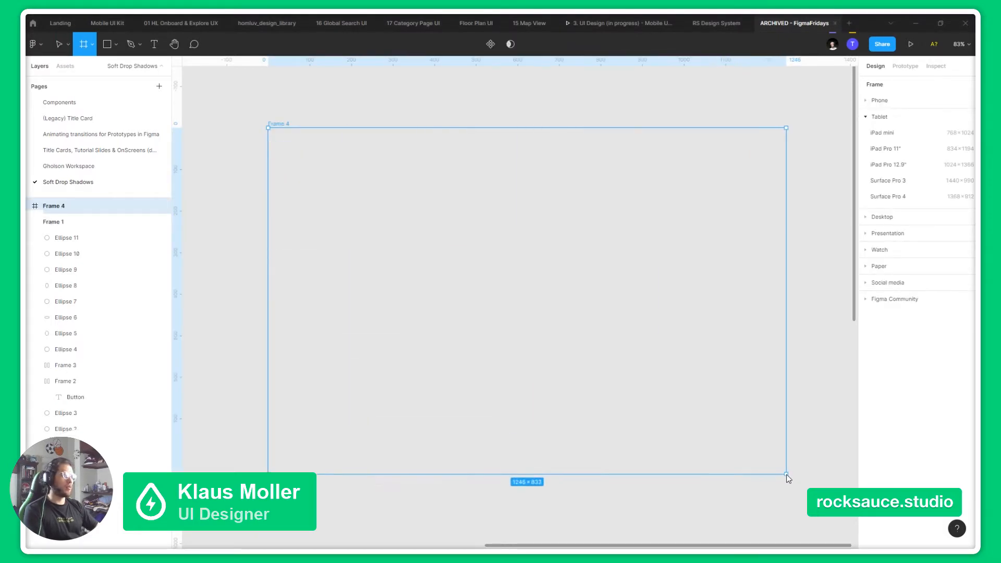
click(58, 44)
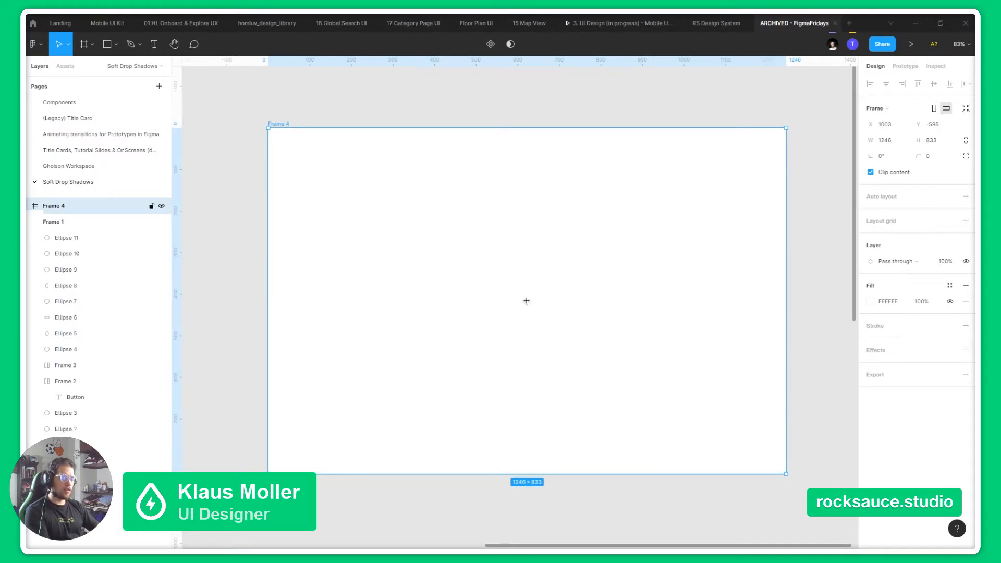
drag(350, 198, 473, 301)
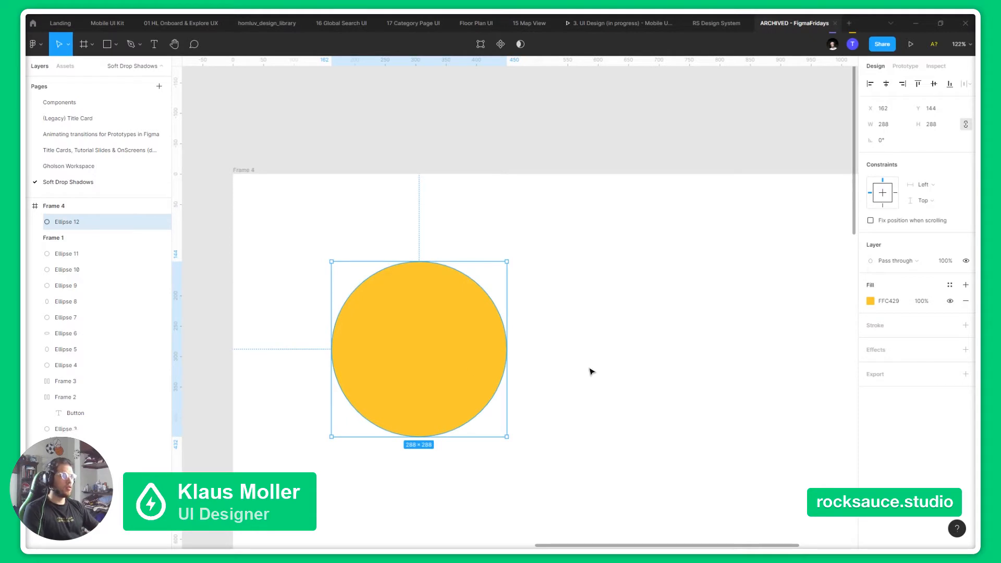
mouse_move(763, 354)
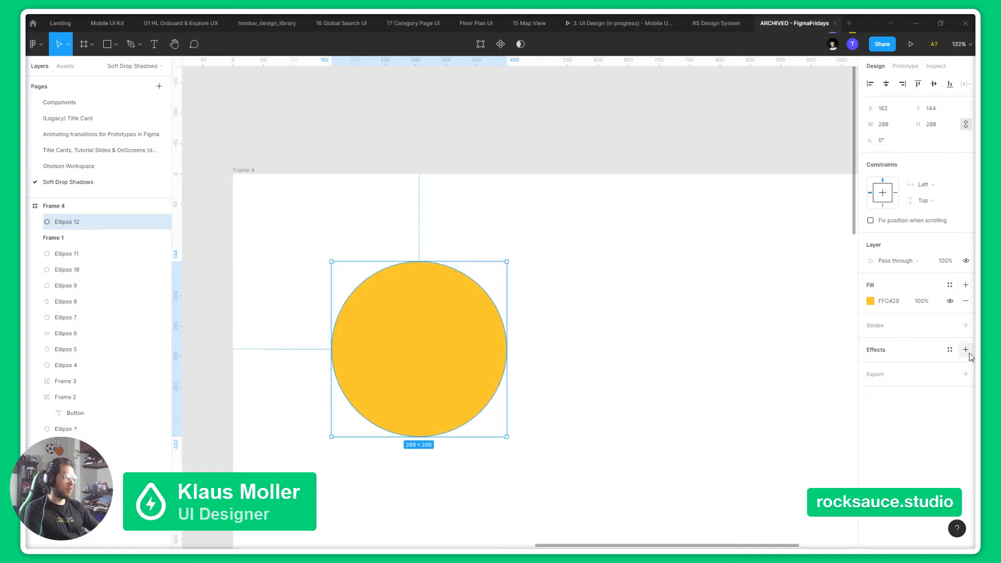
Add a default drop shadow (offset 4, blur 4, 25% black) to the circle and show its settings.
click(966, 351)
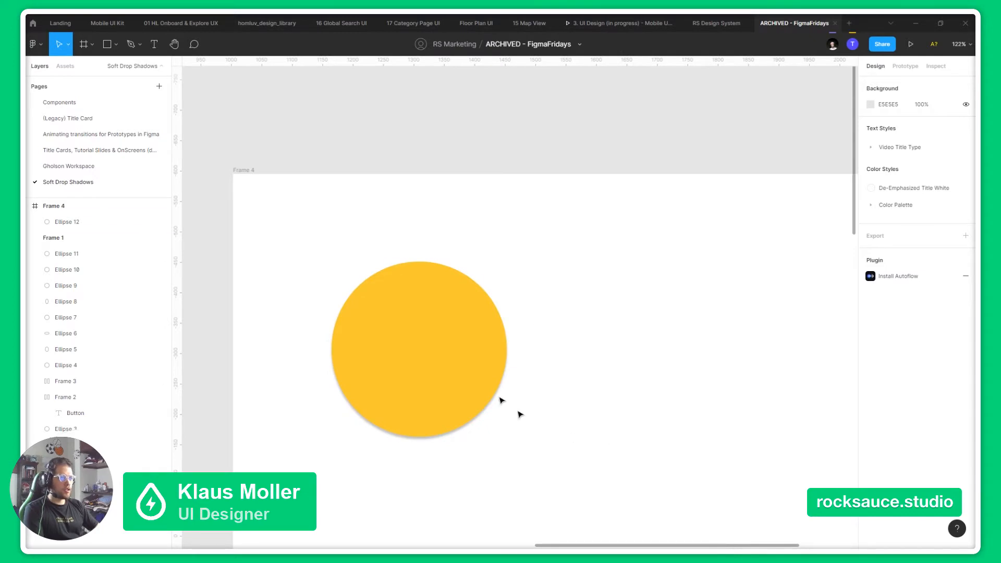
click(418, 350)
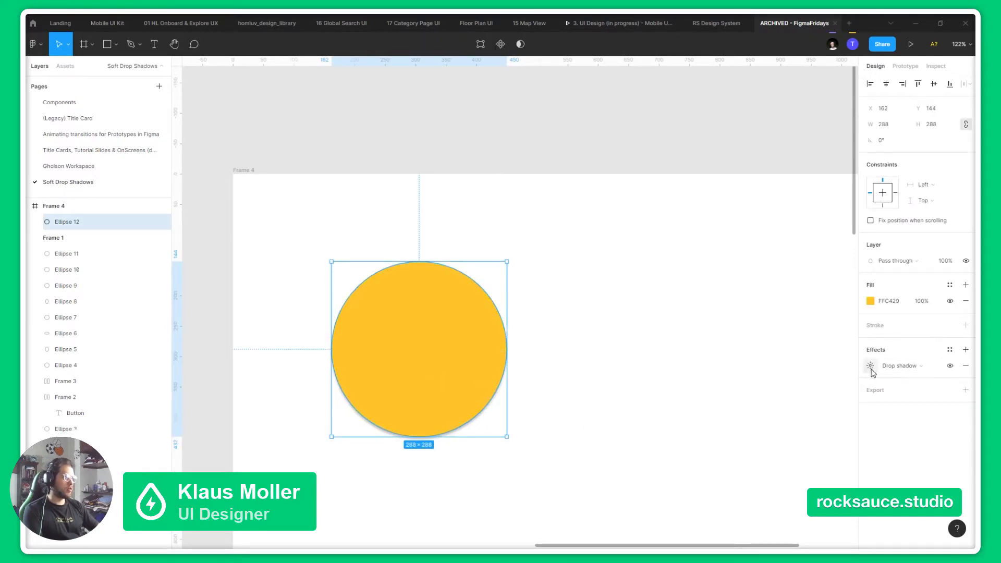
click(871, 366)
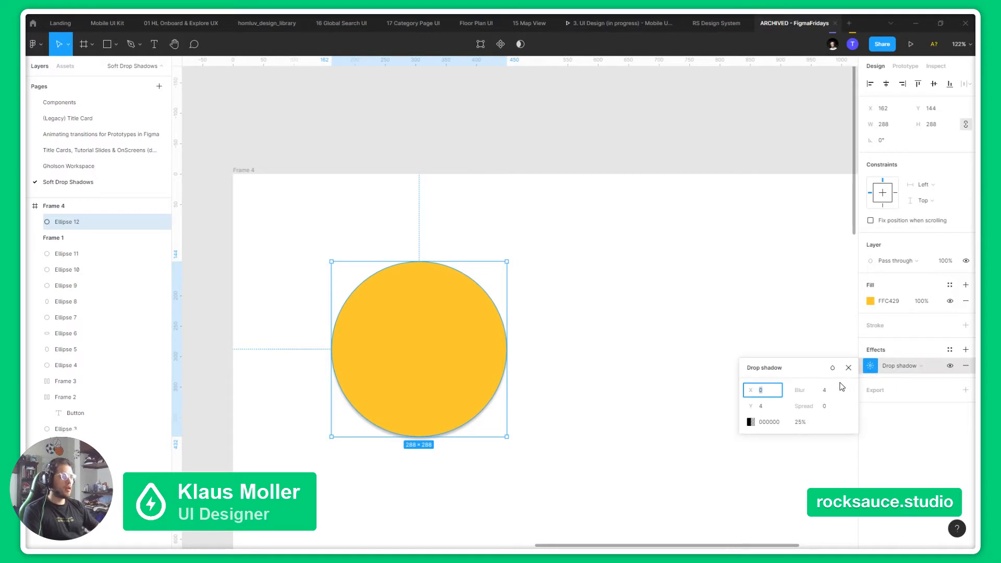
mouse_move(814, 382)
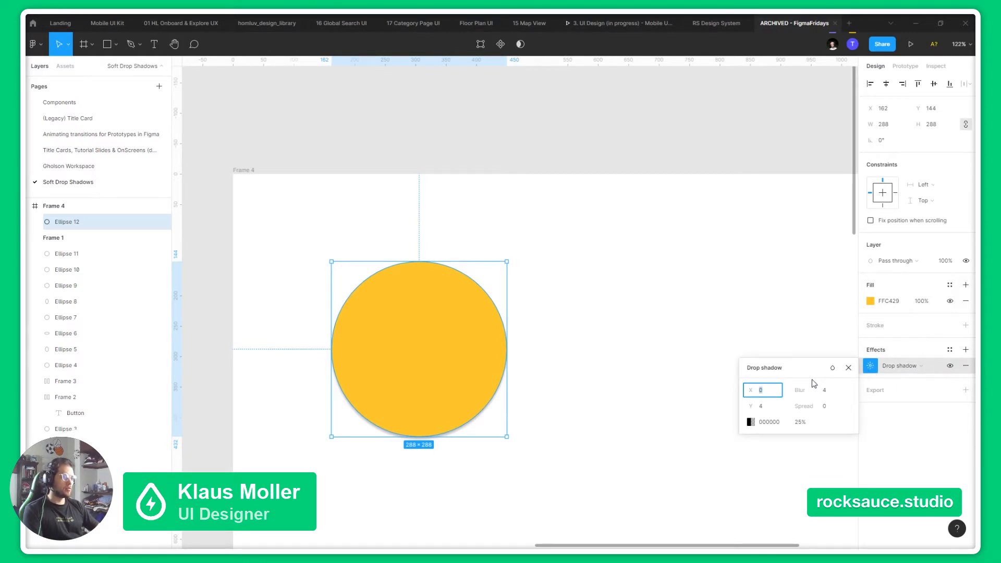
mouse_move(834, 426)
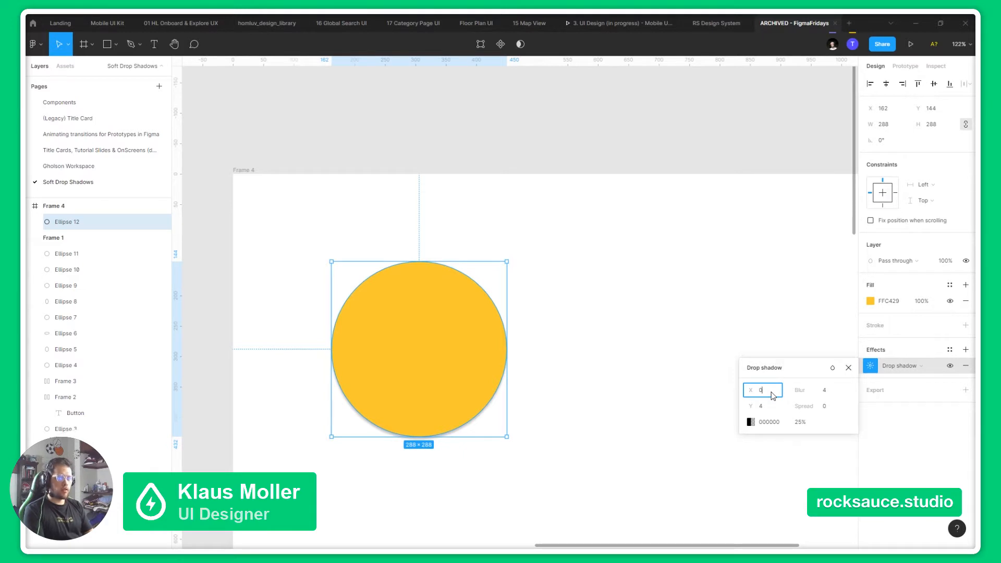
Try X offsets 45, 8 and -13 on the shadow, settling on 3.
text(45)
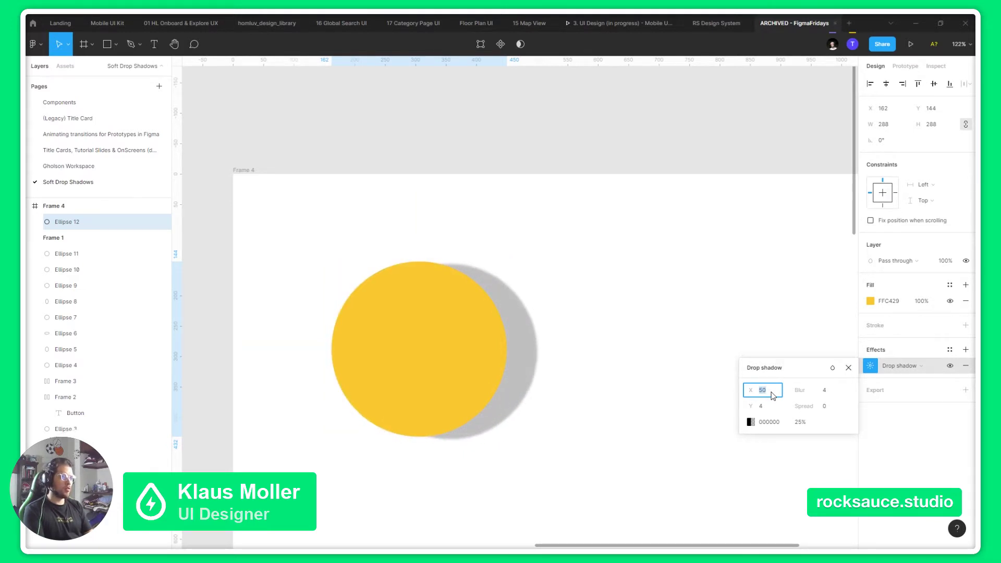
text(8)
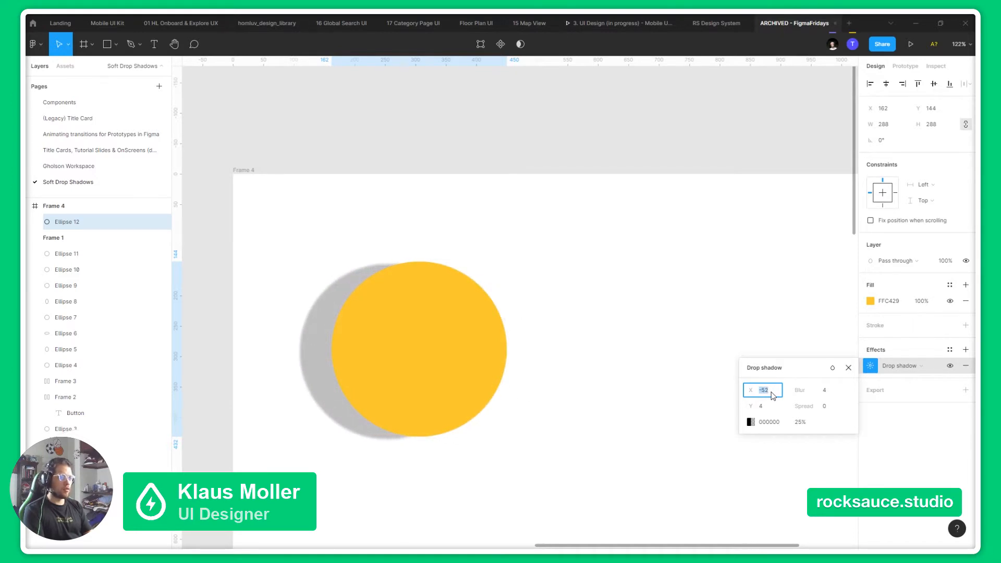
text(-13)
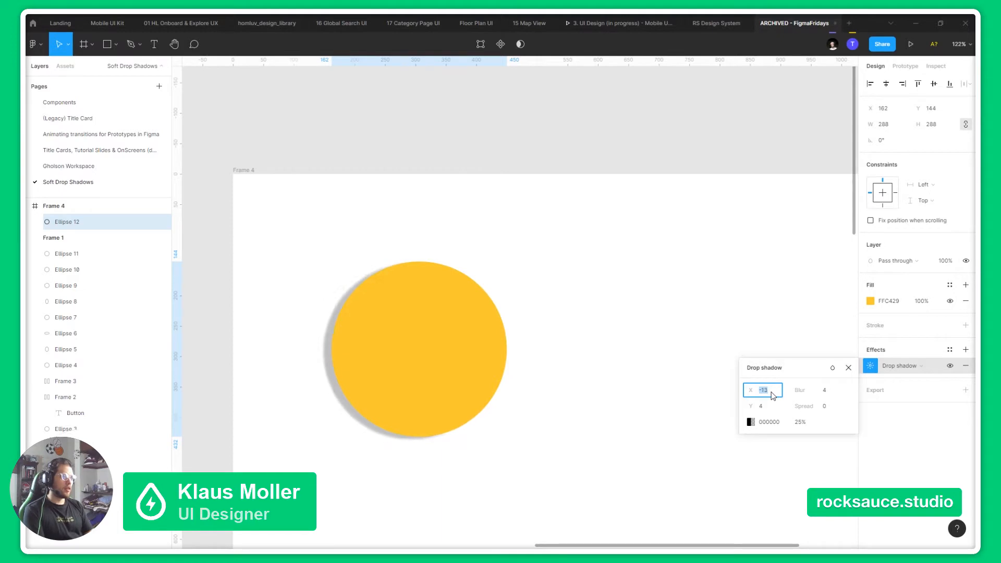
text(3)
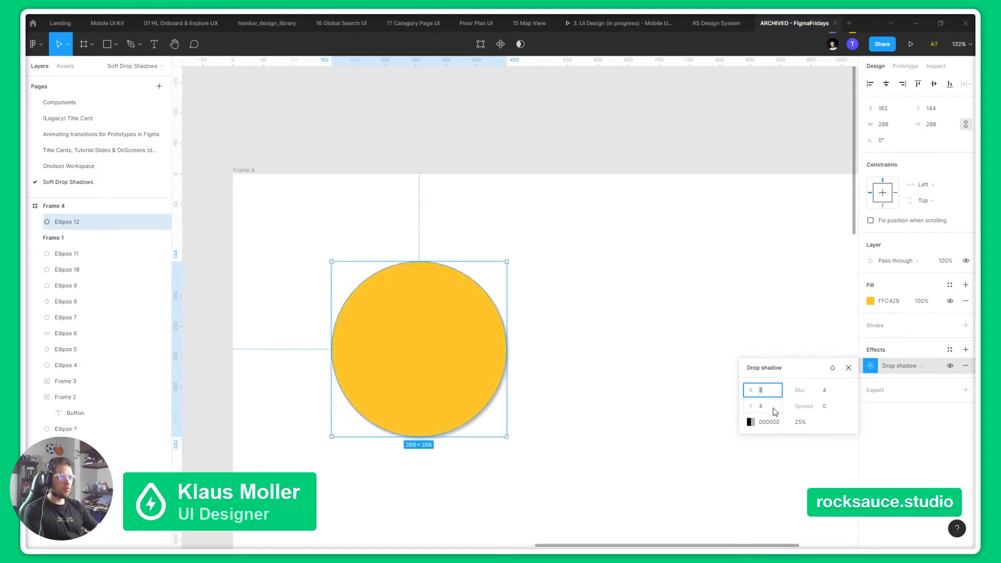
Try Y offsets 23, 35, 45, -22 and 5 before settling on 10.
click(763, 405)
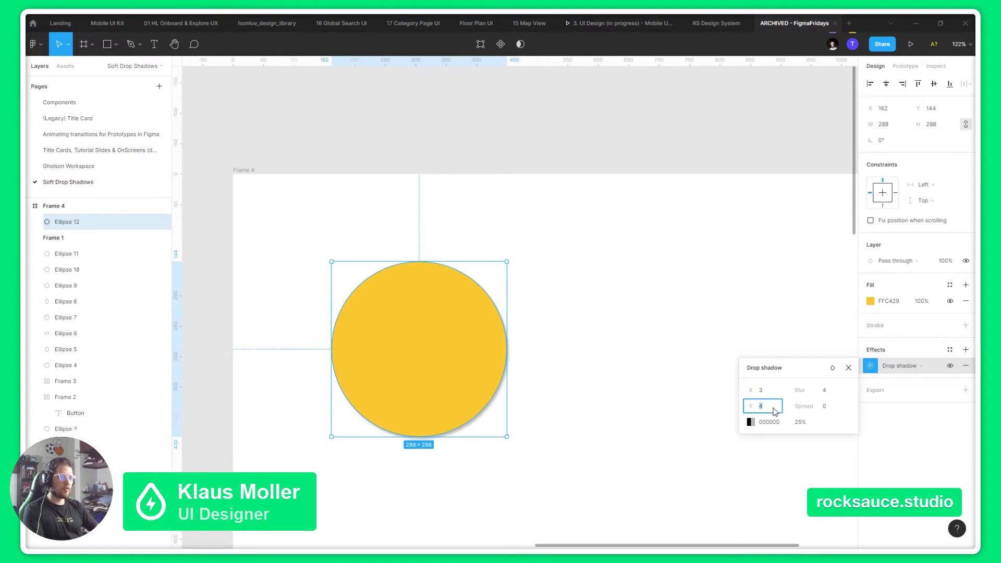
text(23)
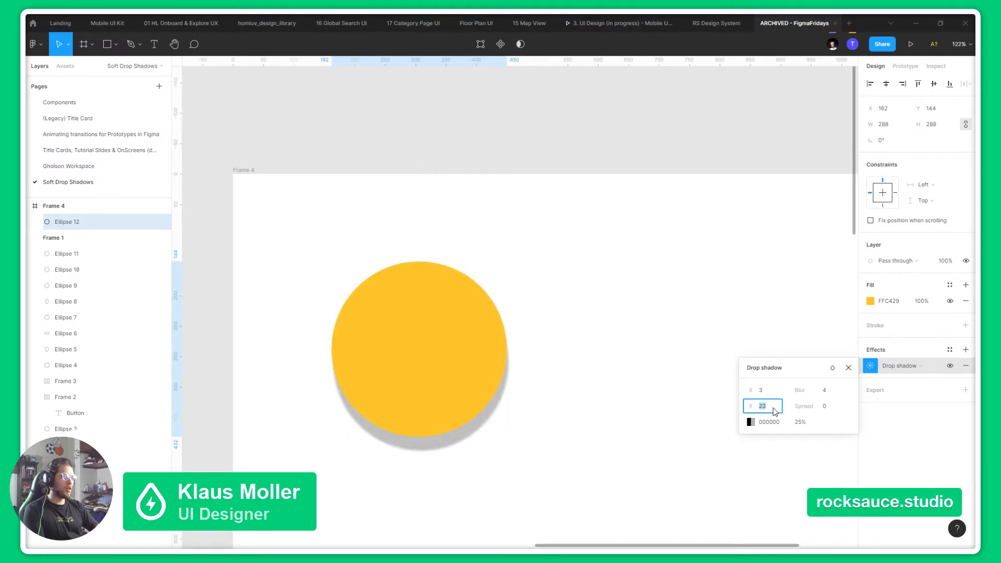
text(35)
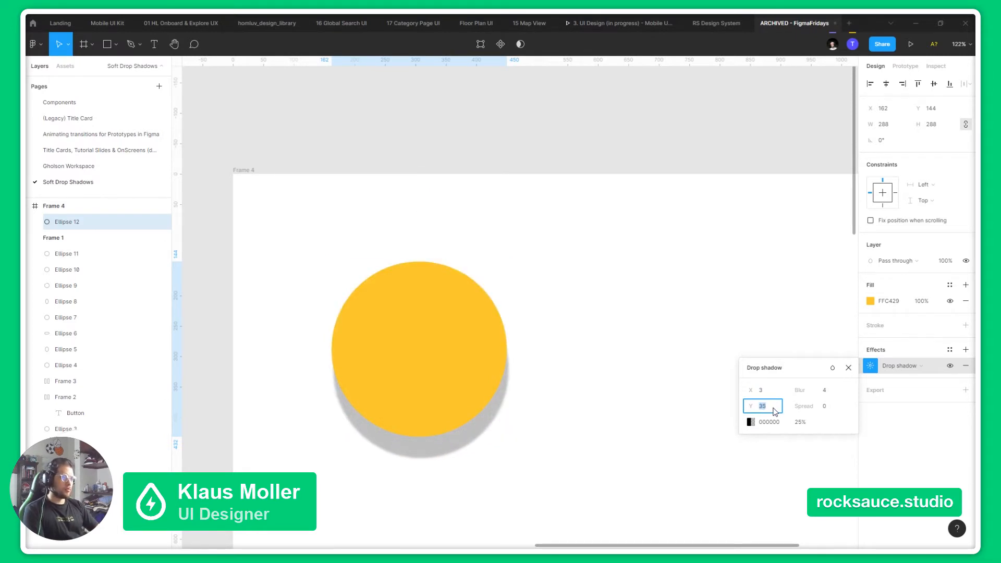
text(45)
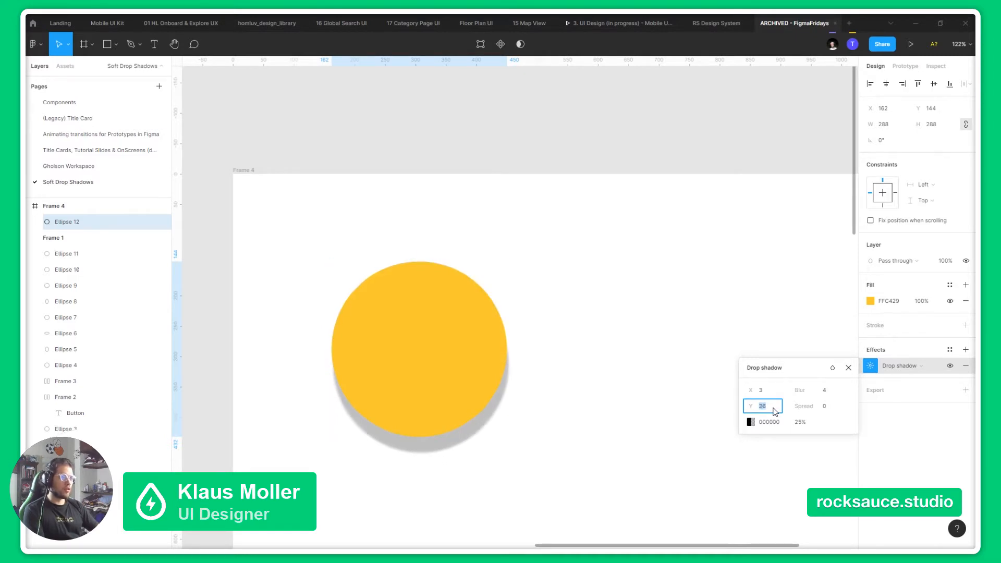
text(-22)
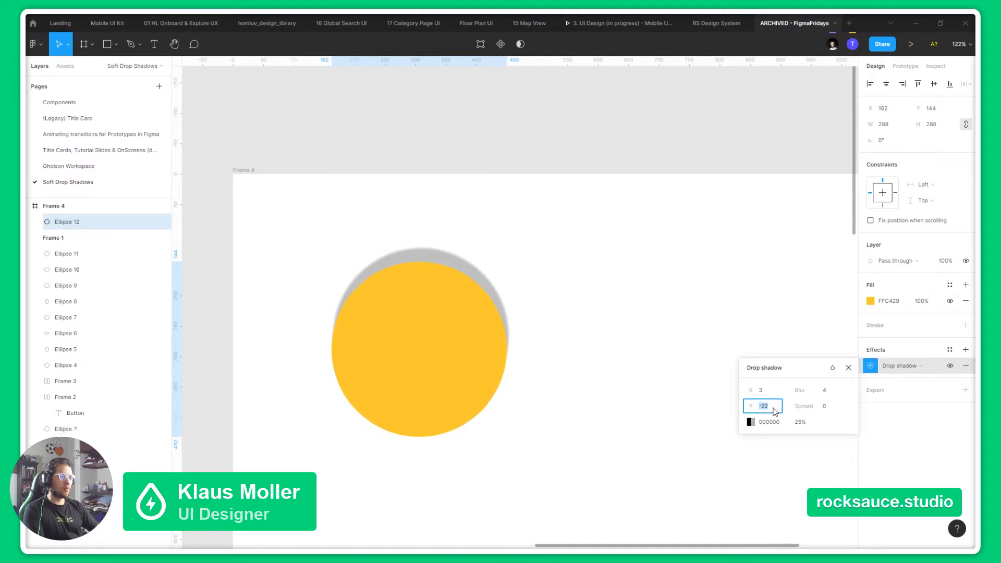
text(5)
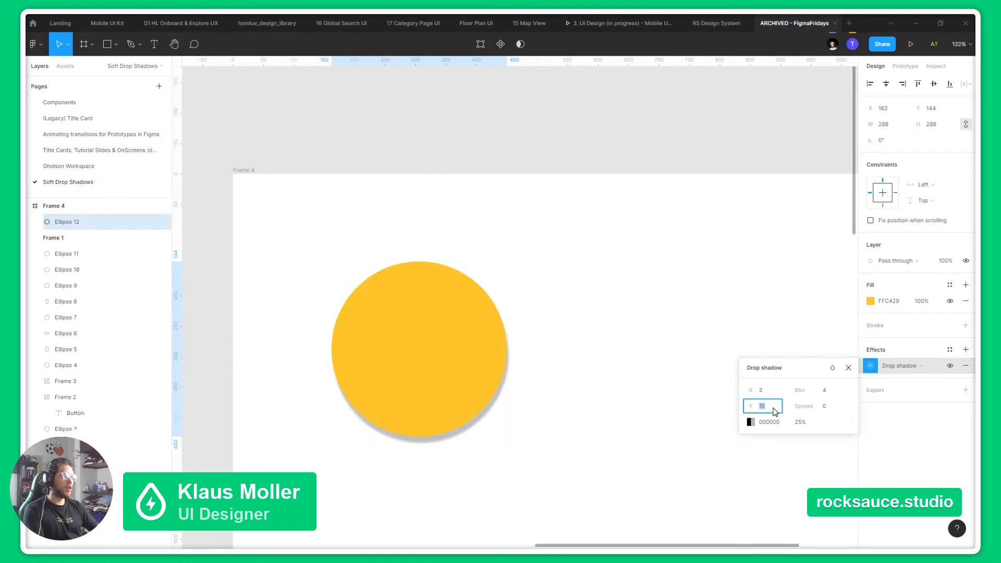
Set the shadow's X offset to 6, blur to 21 and spread to 14 for a diffuse glow.
click(818, 390)
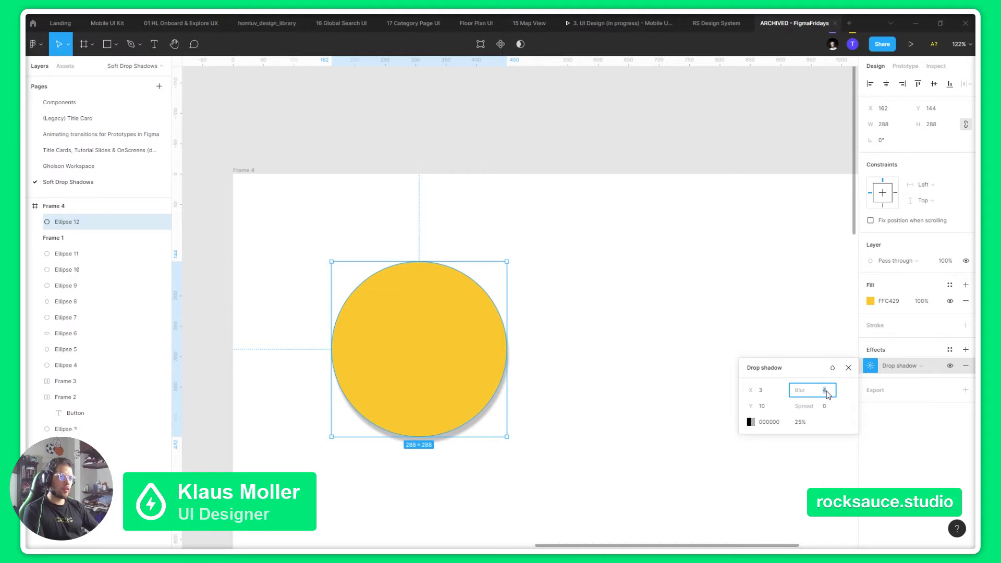
click(763, 390)
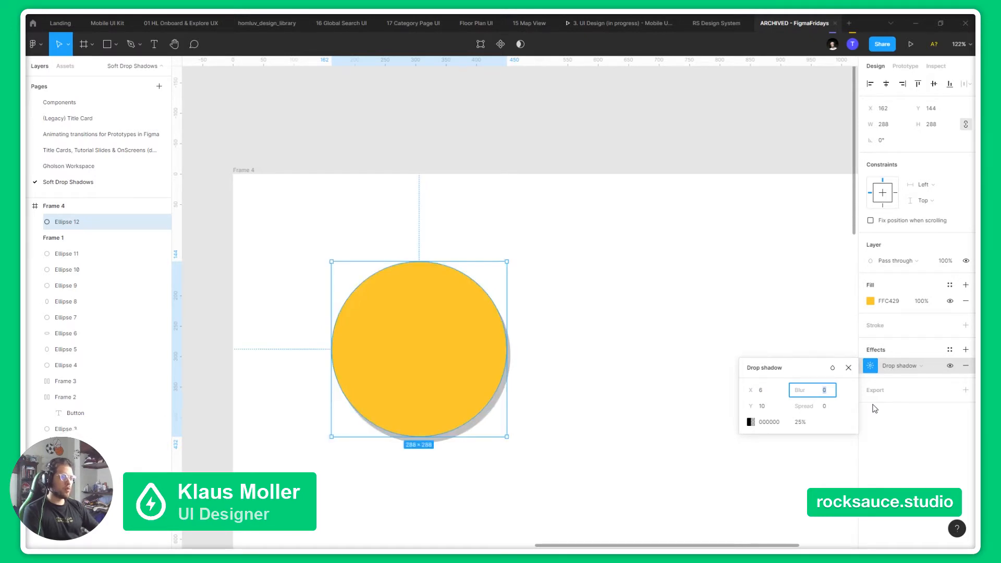
text(11)
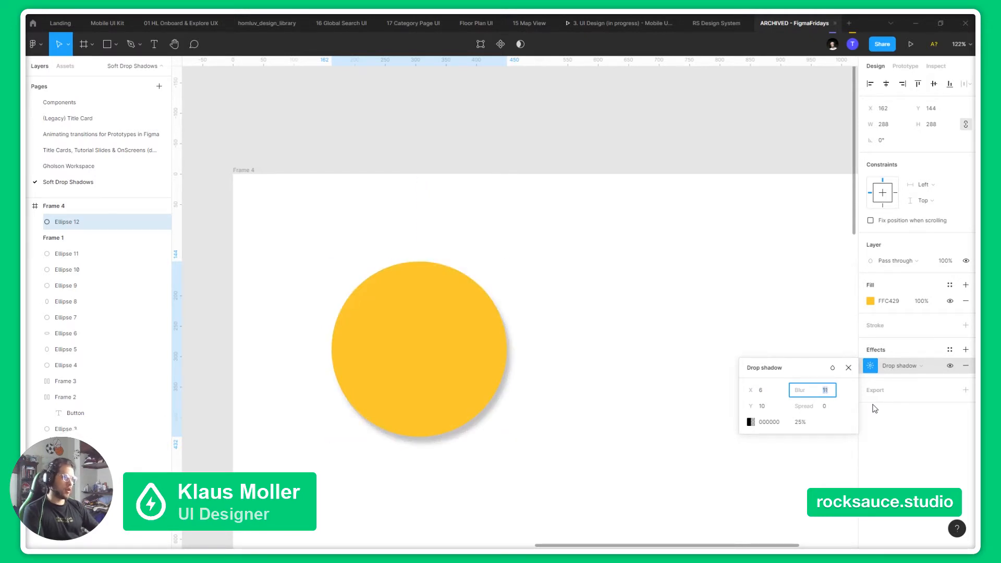
text(21)
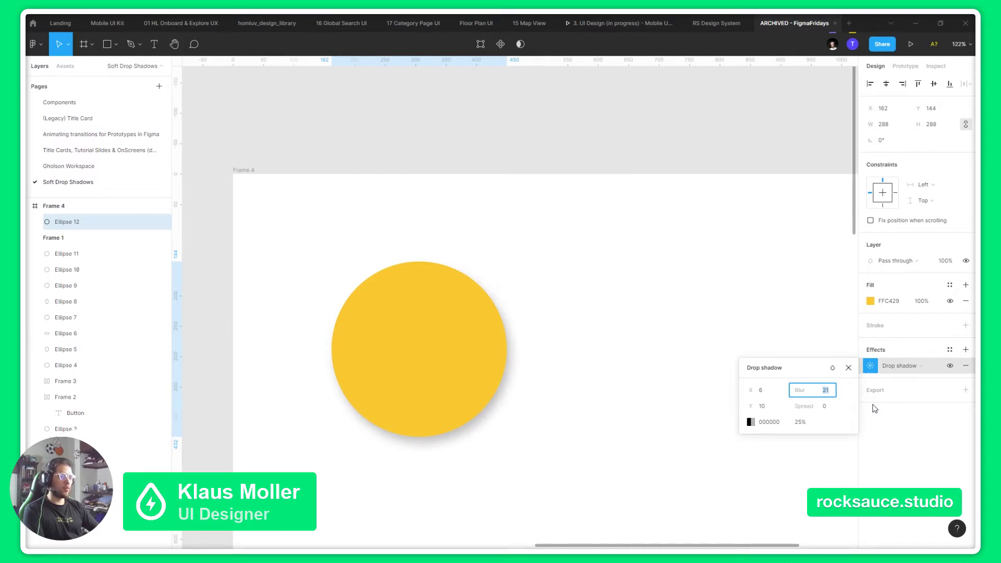
click(418, 349)
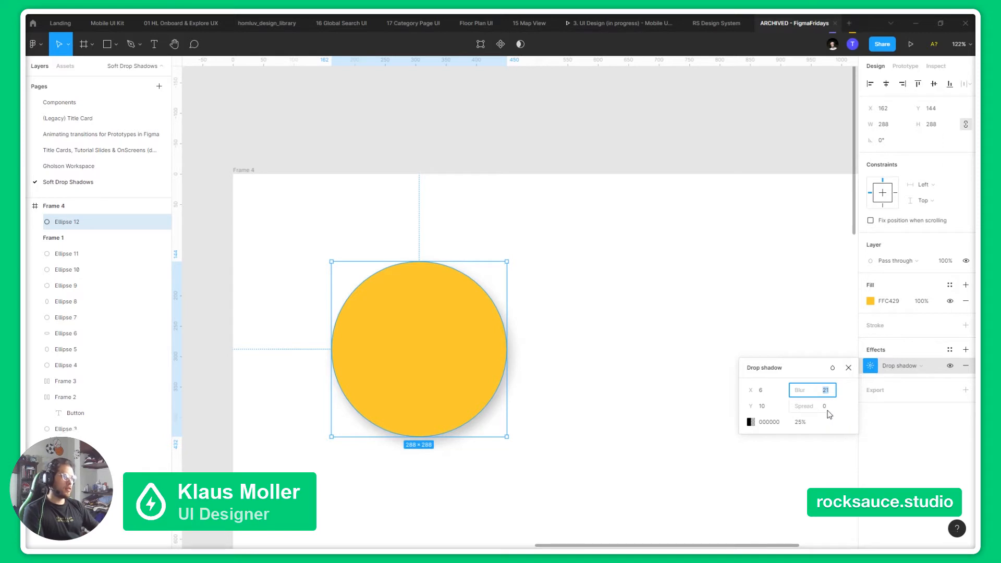
click(824, 406)
text(14)
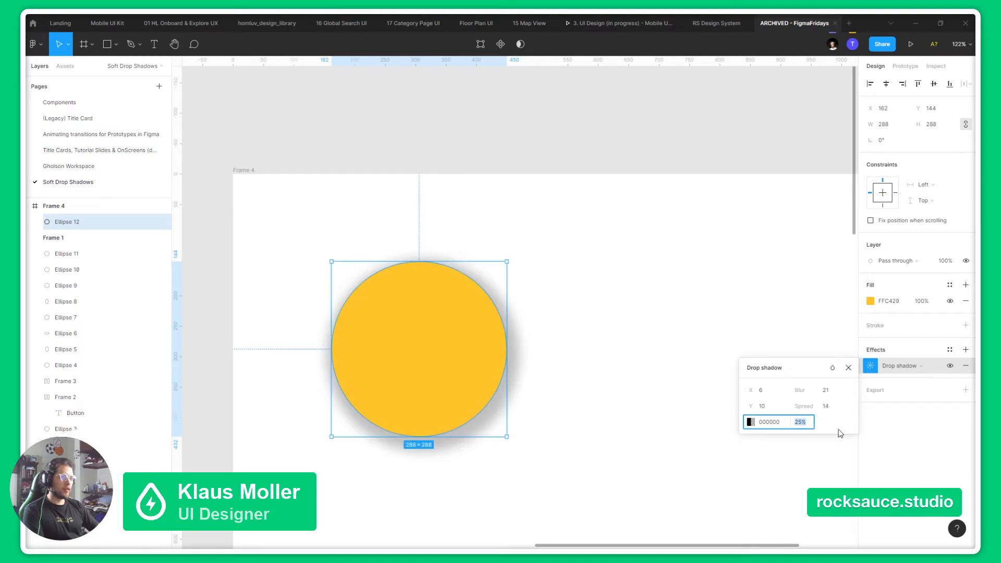
mouse_move(815, 450)
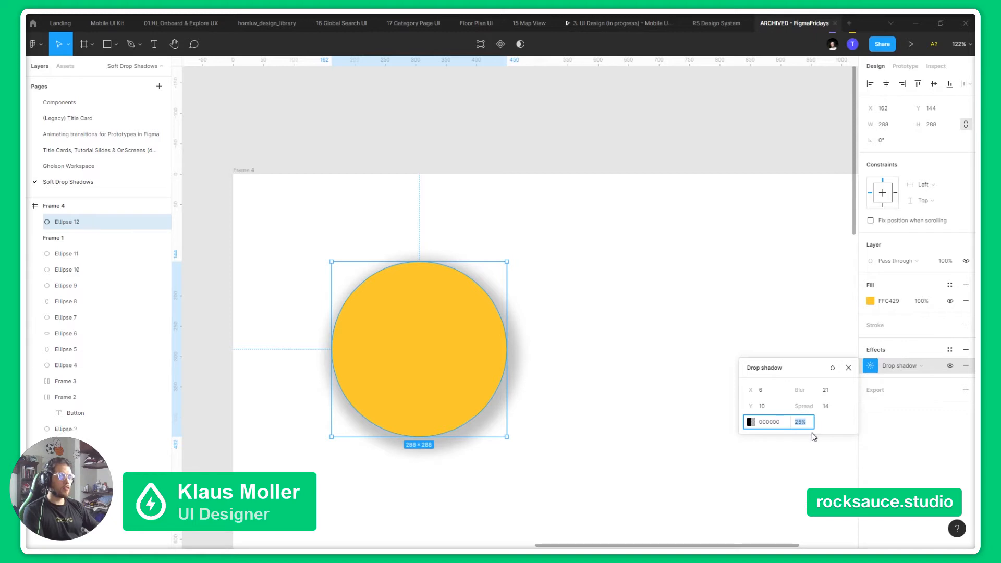
mouse_move(833, 439)
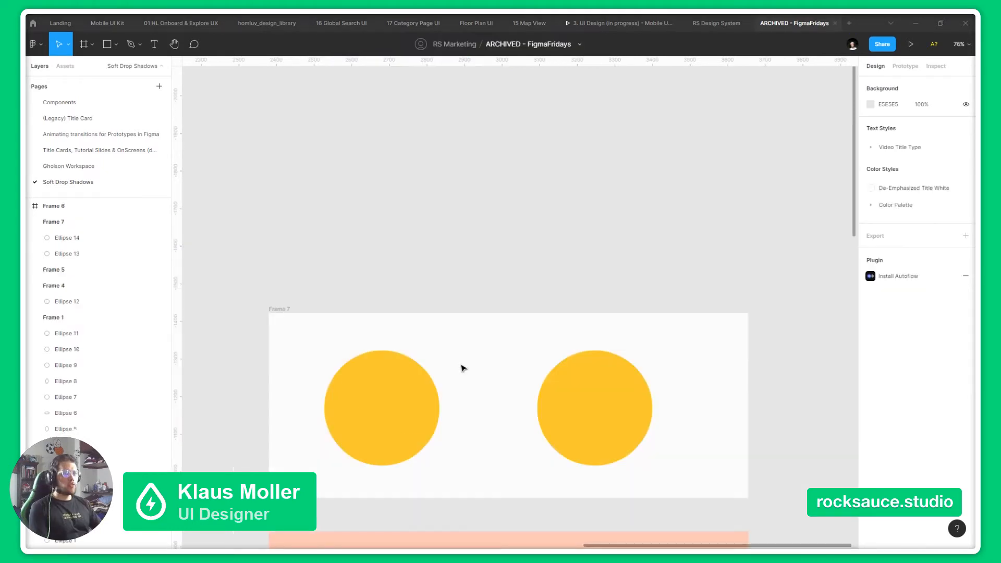
mouse_move(455, 353)
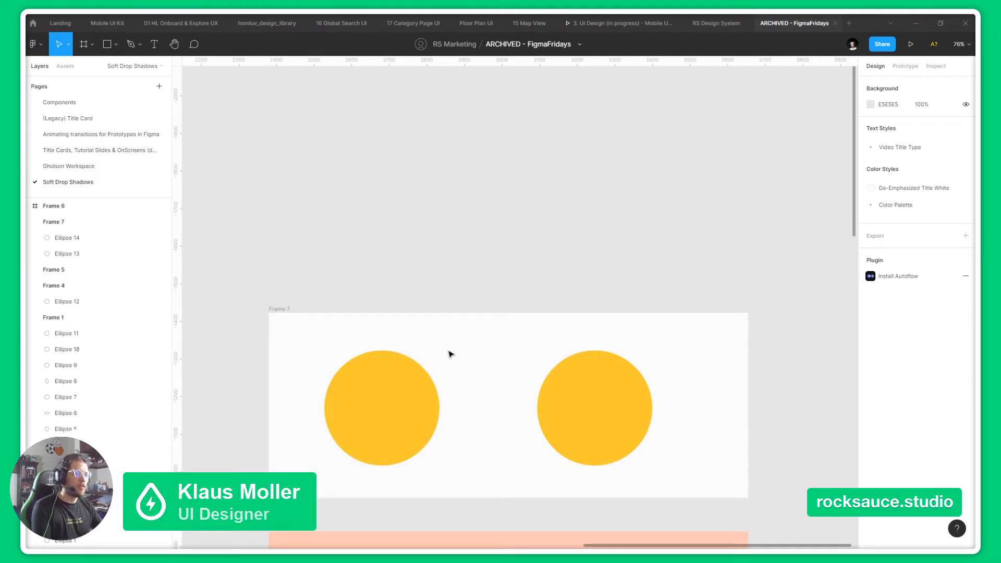
Scroll the canvas to Frame 7 with its two plain yellow circles.
scroll(down, 3)
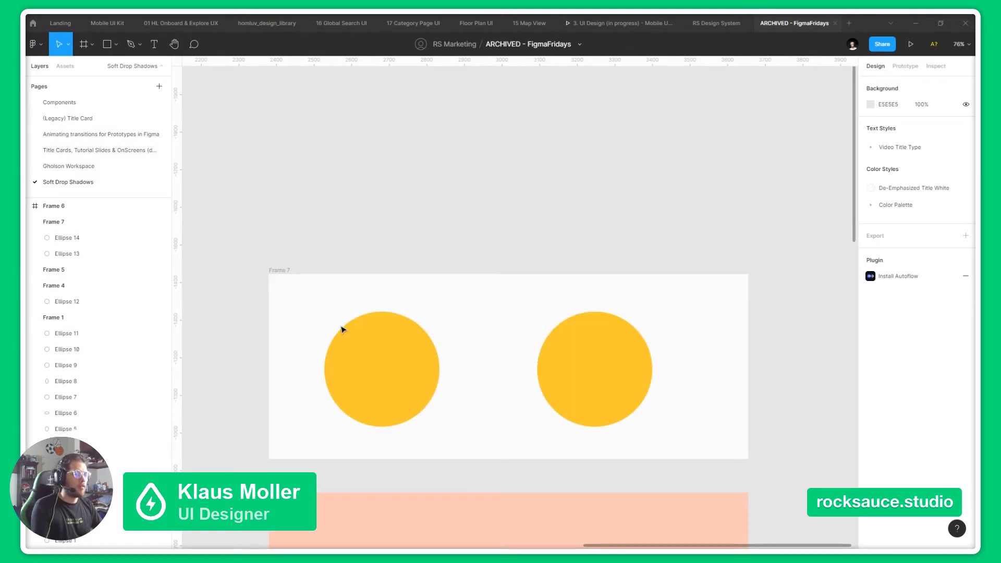
mouse_move(467, 331)
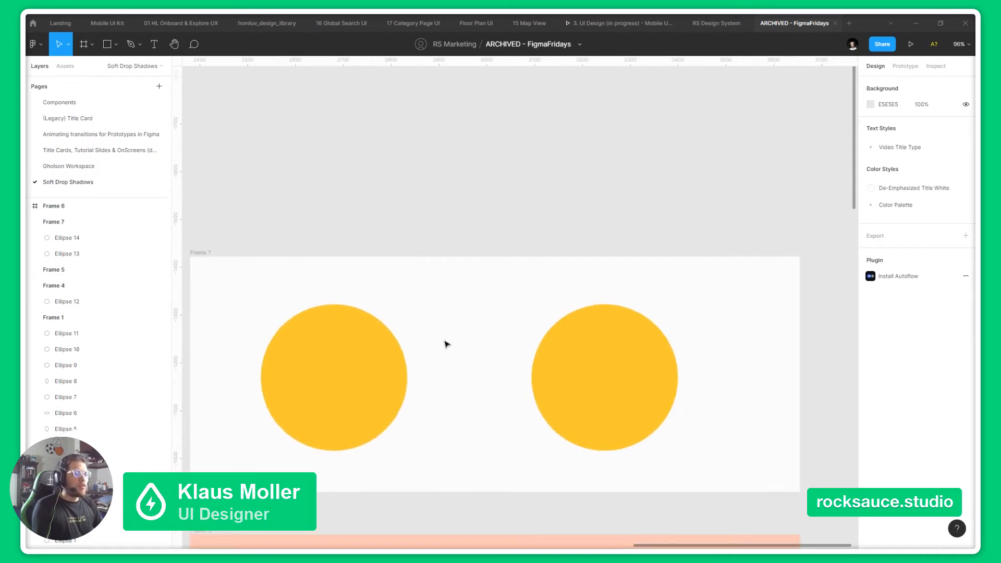
scroll(down, 3)
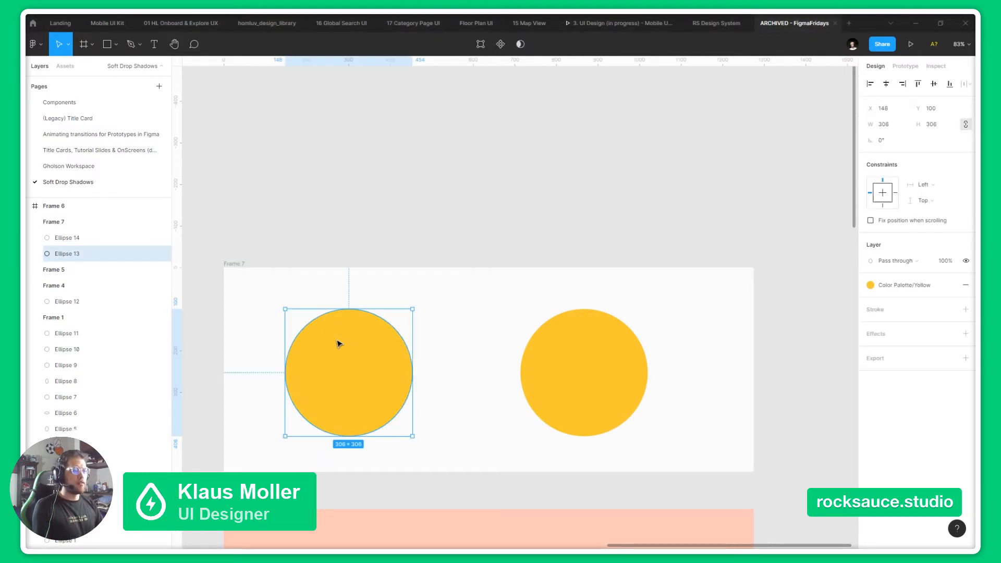
mouse_move(936, 350)
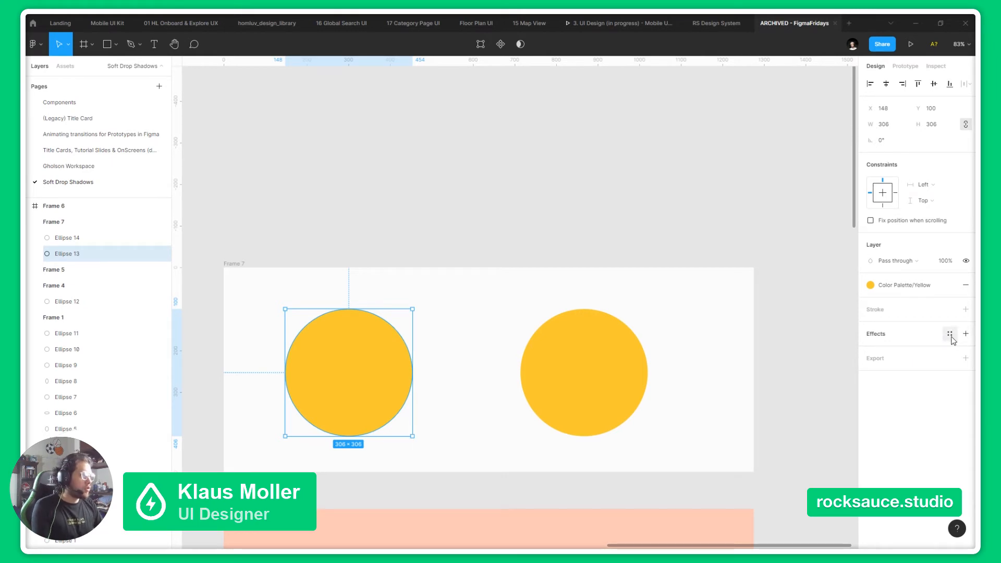
Add a drop shadow with blur 25 to the left circle, then select the right circle.
click(966, 333)
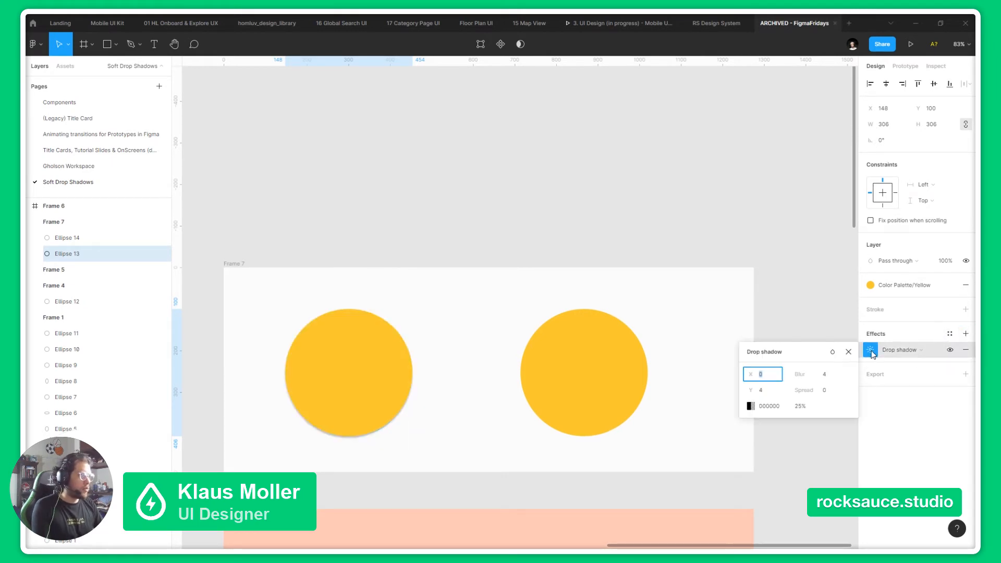
click(812, 373)
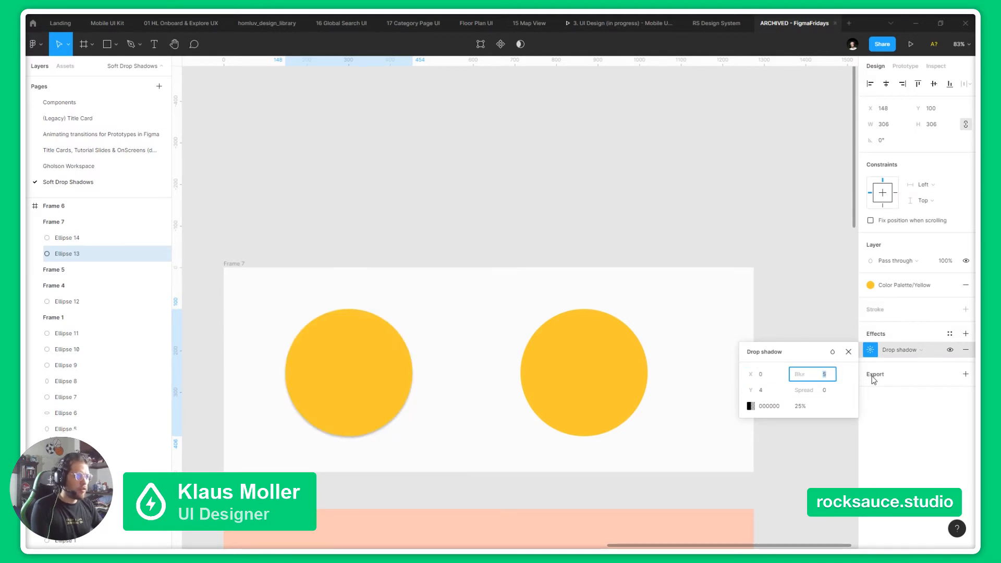
click(347, 372)
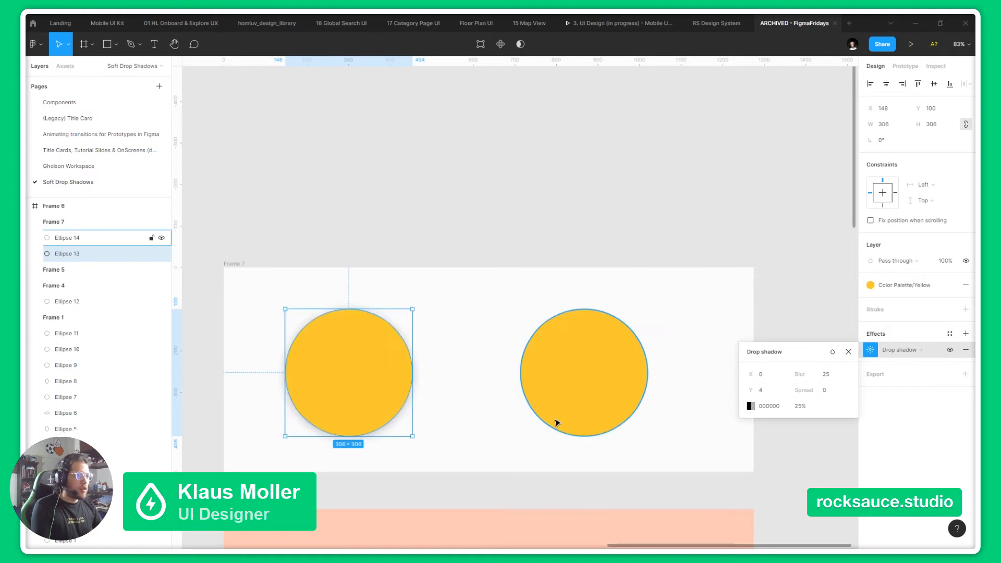
click(584, 371)
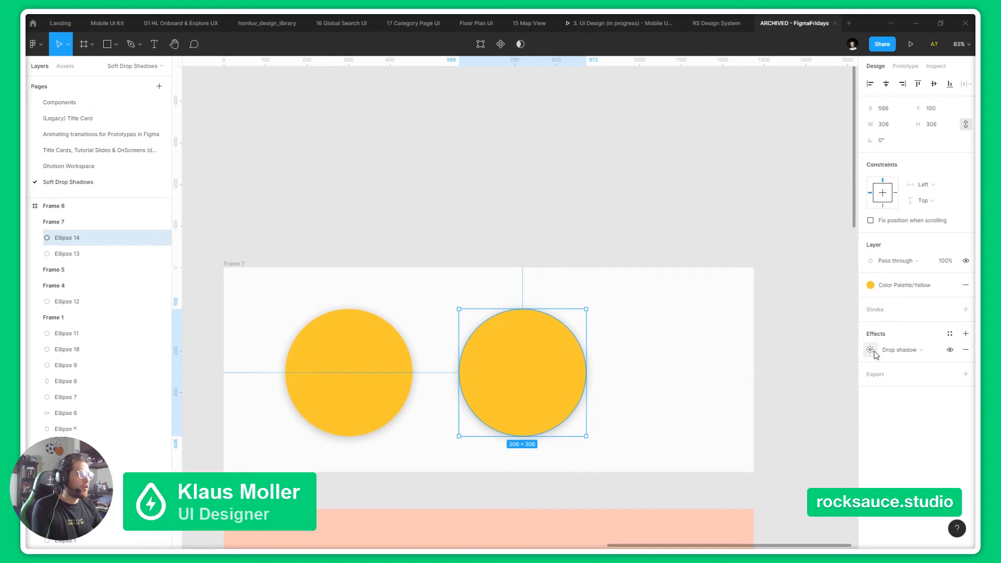
Set the right circle's shadow colour to light grey BABABA at 100% opacity.
click(870, 350)
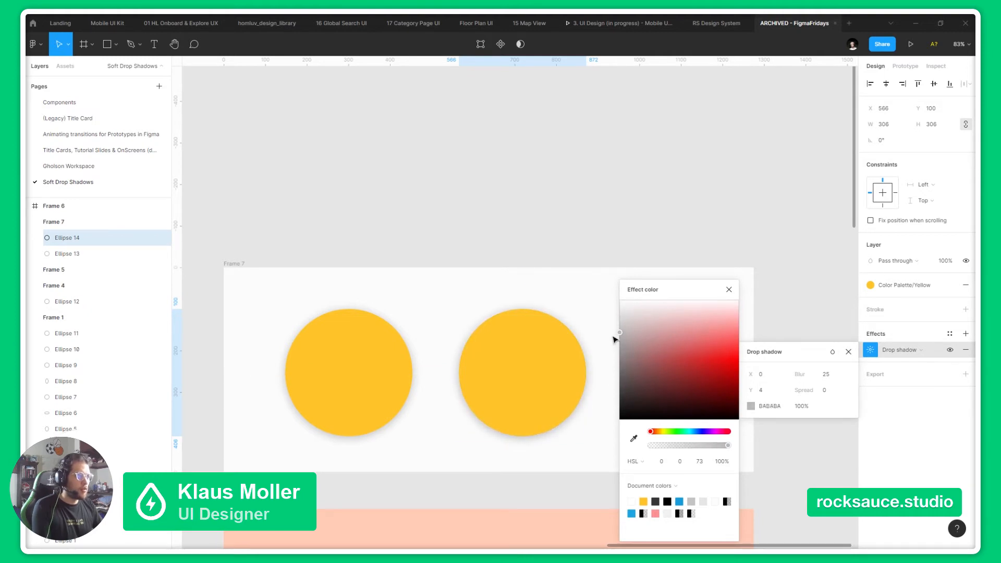
click(522, 374)
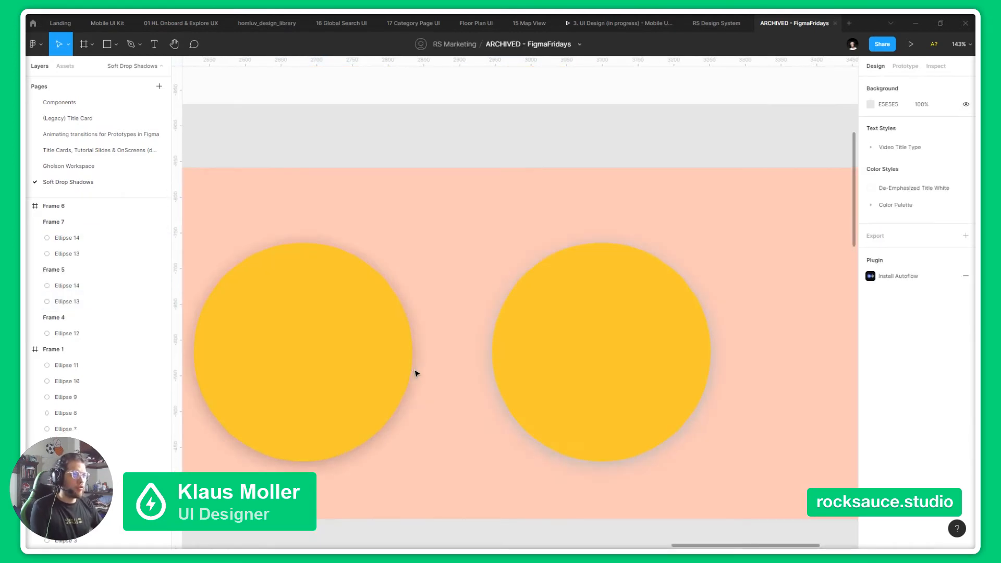
Tint the peach frame's right circle shadow to a darker peach tone via the HSL picker.
click(300, 357)
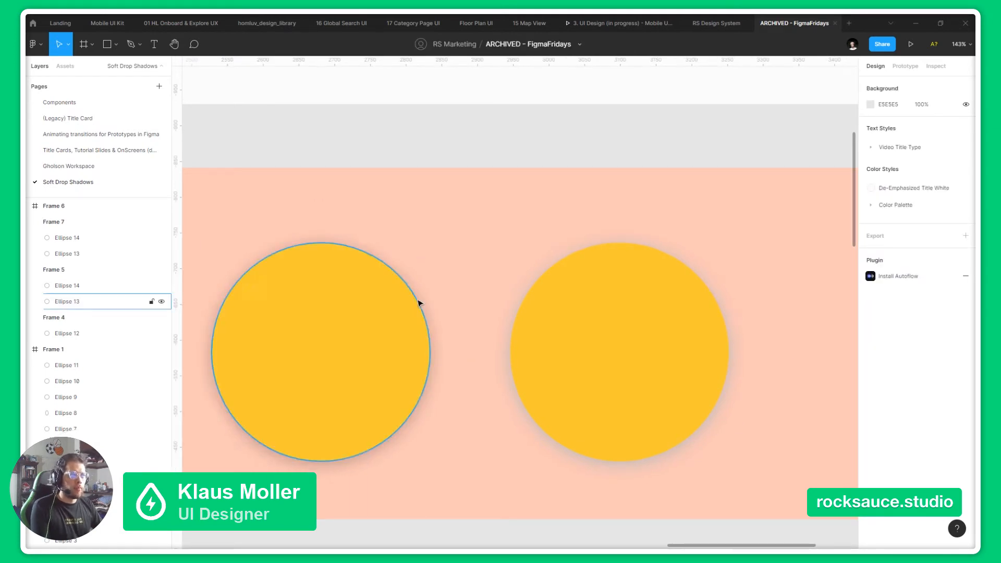
click(617, 353)
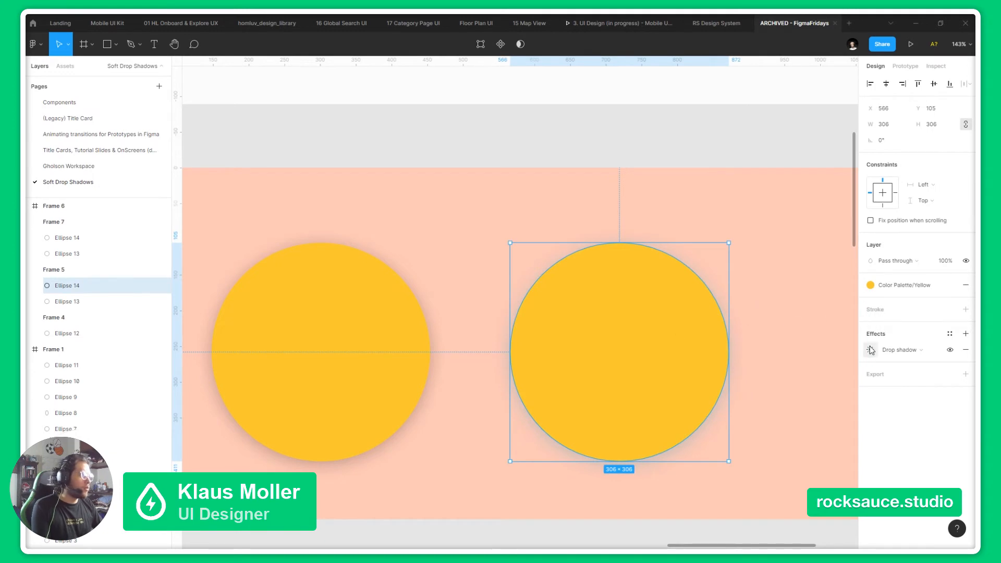
click(870, 350)
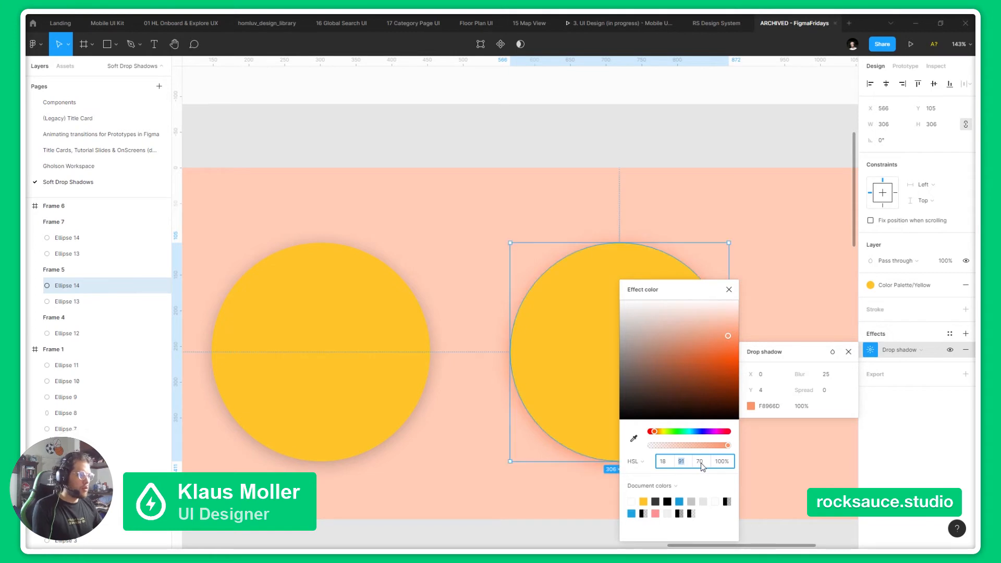
drag(726, 335, 733, 379)
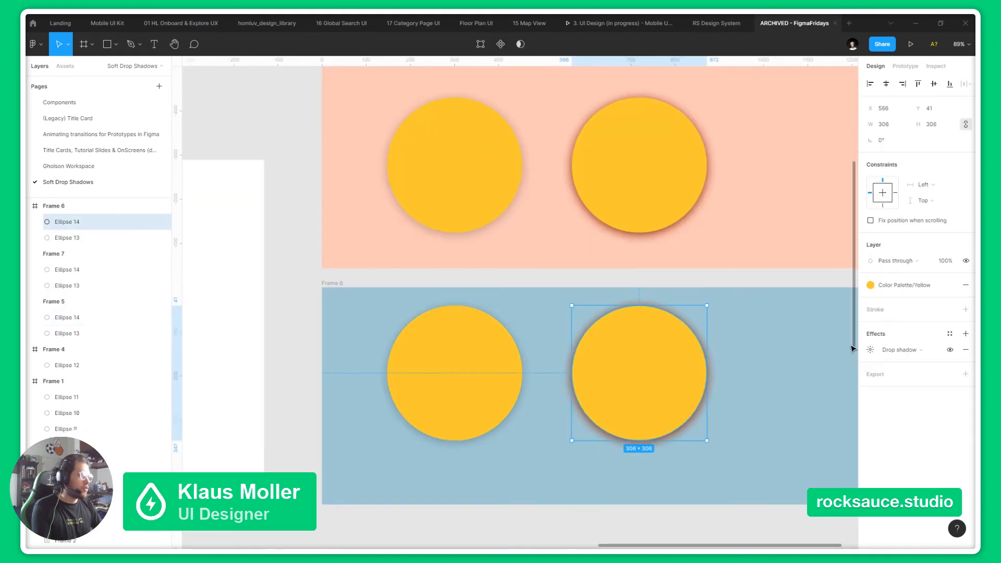
Give the blue frame's right circle a dark blue 306074 shadow at 20% opacity.
click(870, 351)
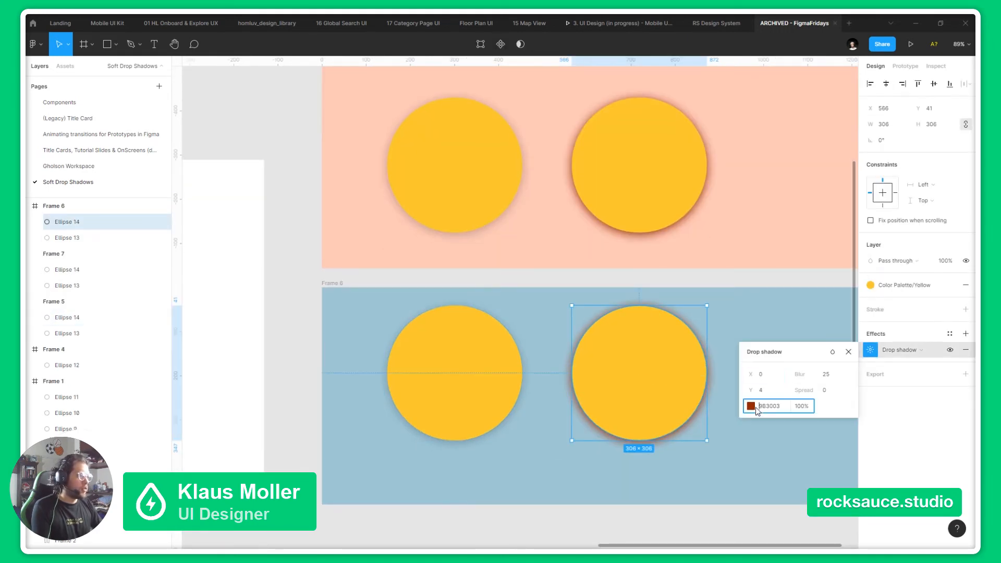
click(751, 406)
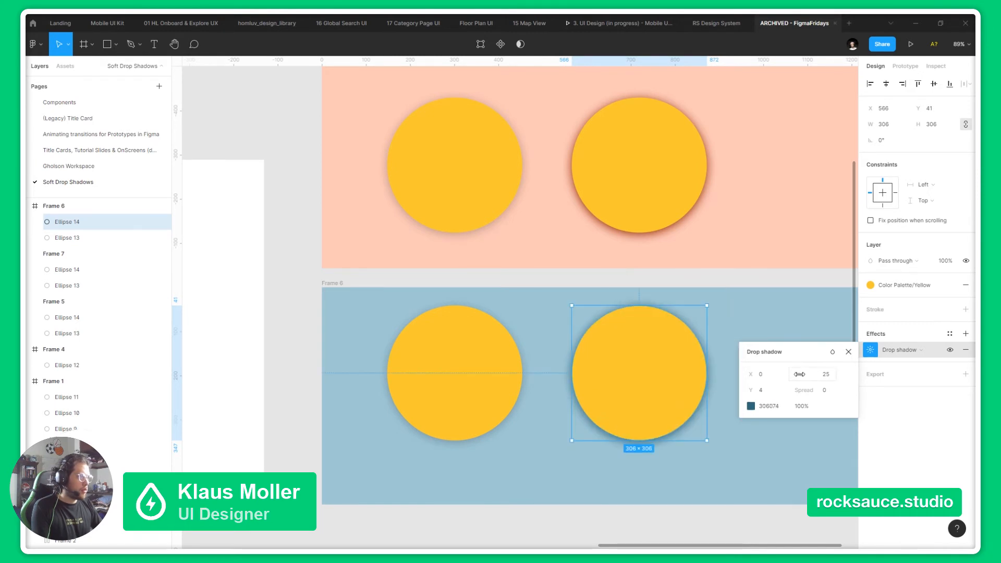
click(801, 405)
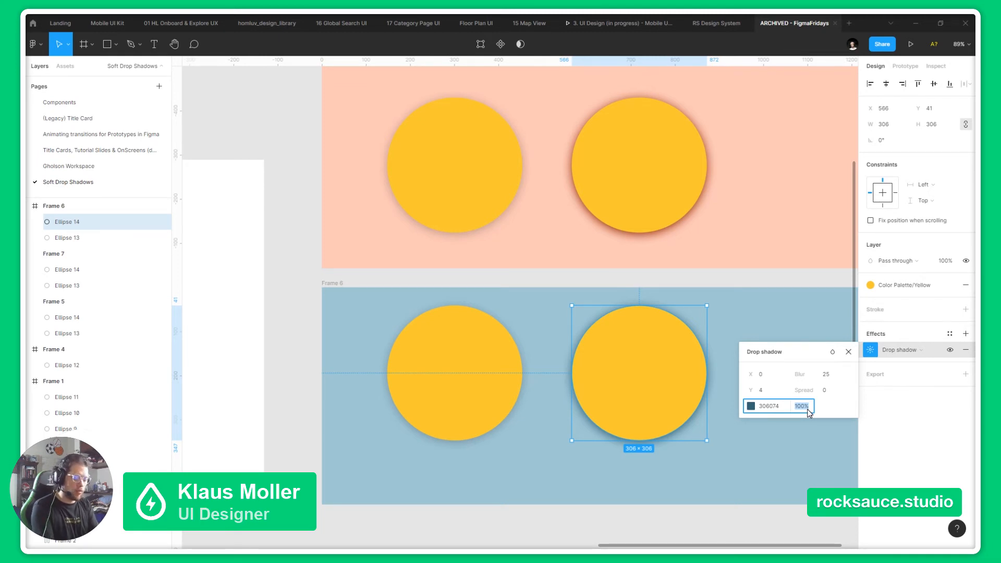
text(20)
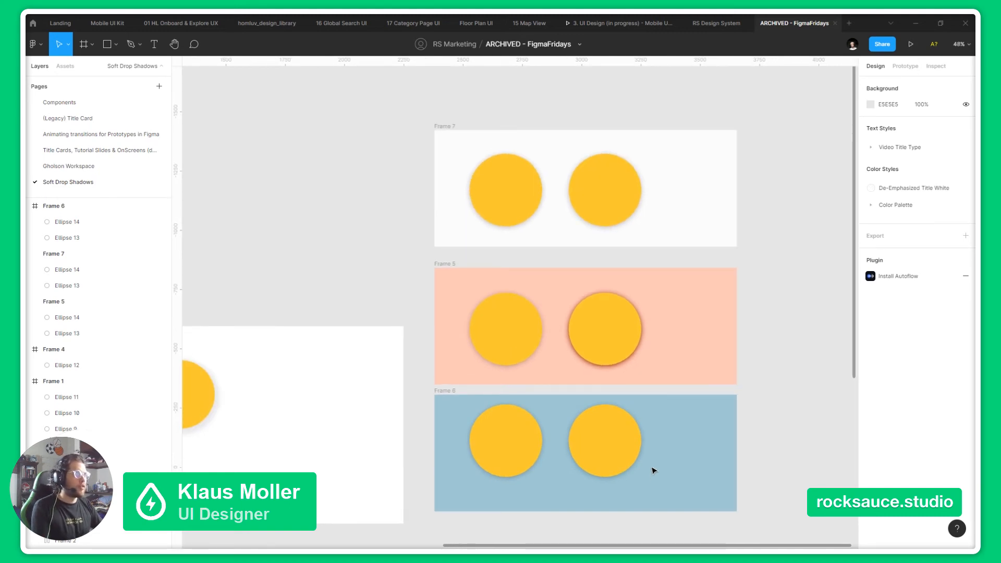
Select the right circle on the blue frame to duplicate it into Frame 7.
click(607, 442)
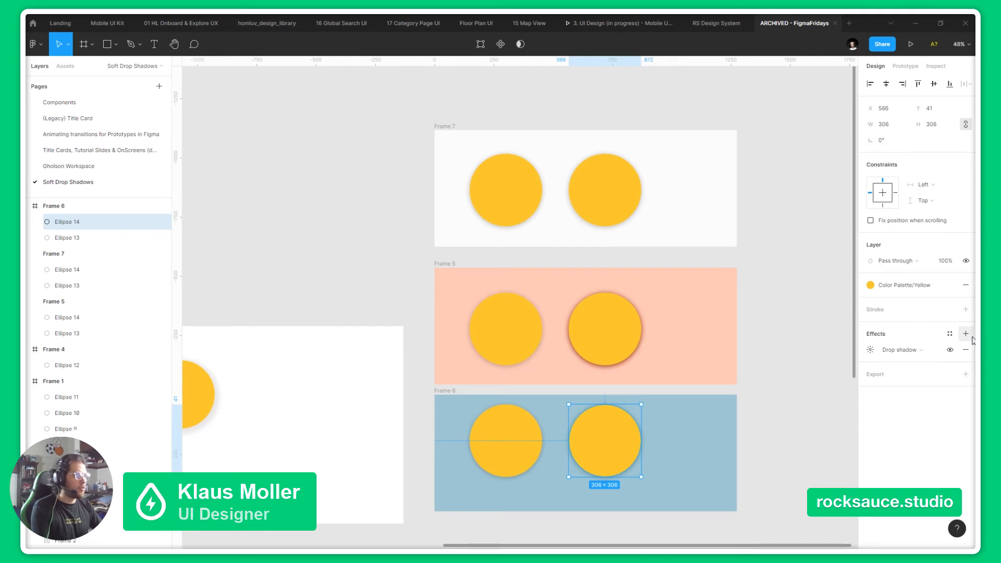
mouse_move(807, 355)
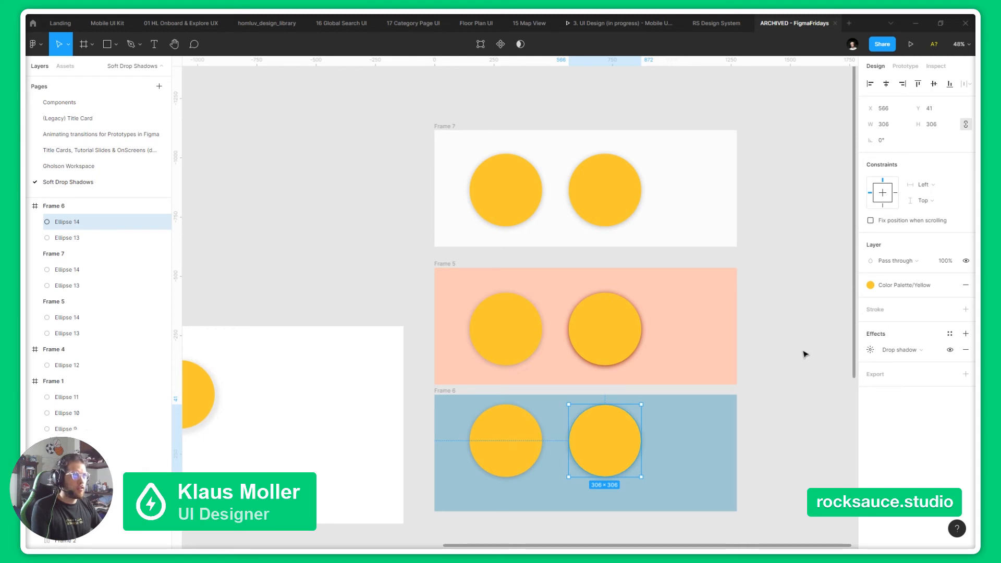
mouse_move(715, 334)
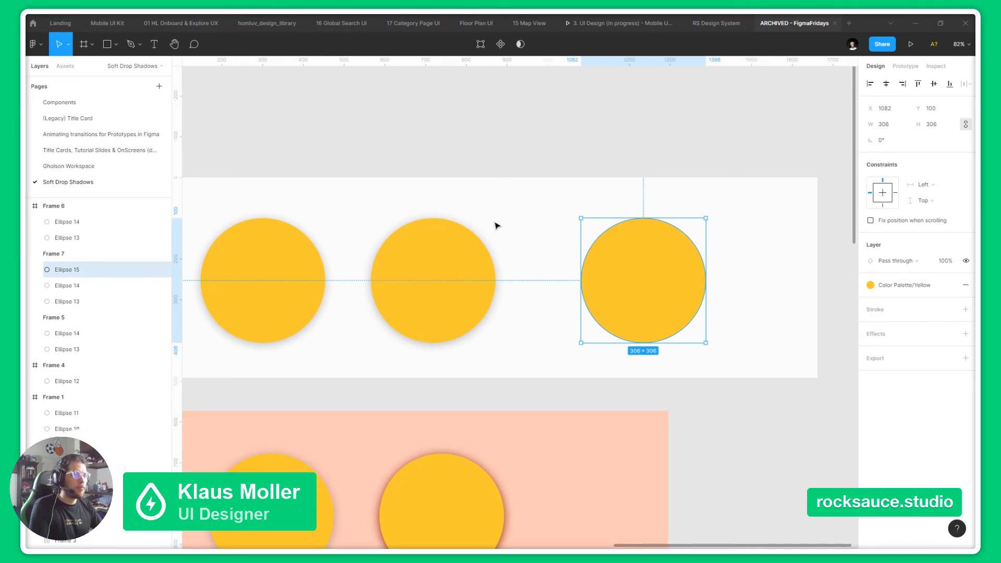
Launch the Shadow Maker plugin from the white frame's context menu.
right_click(493, 225)
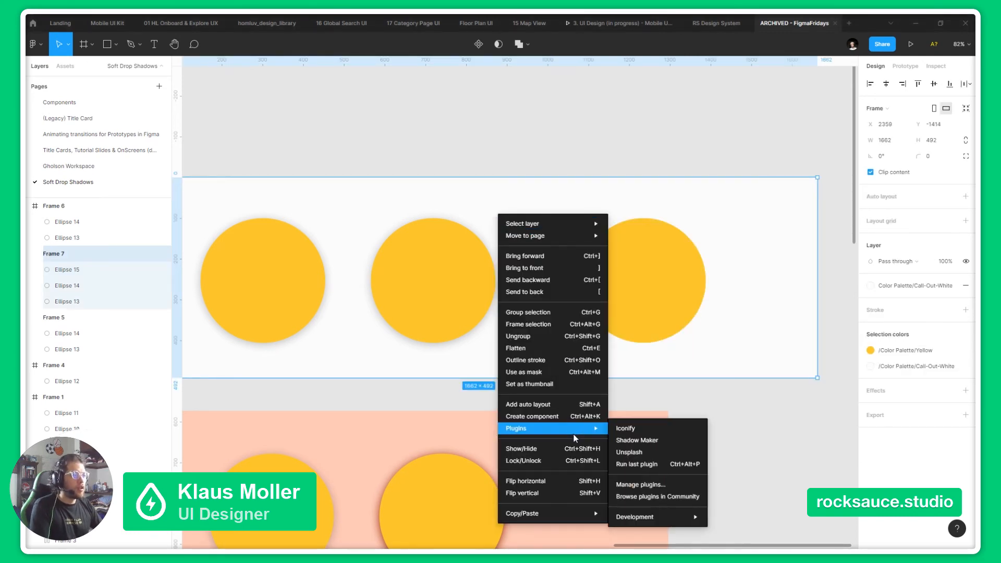
mouse_move(663, 466)
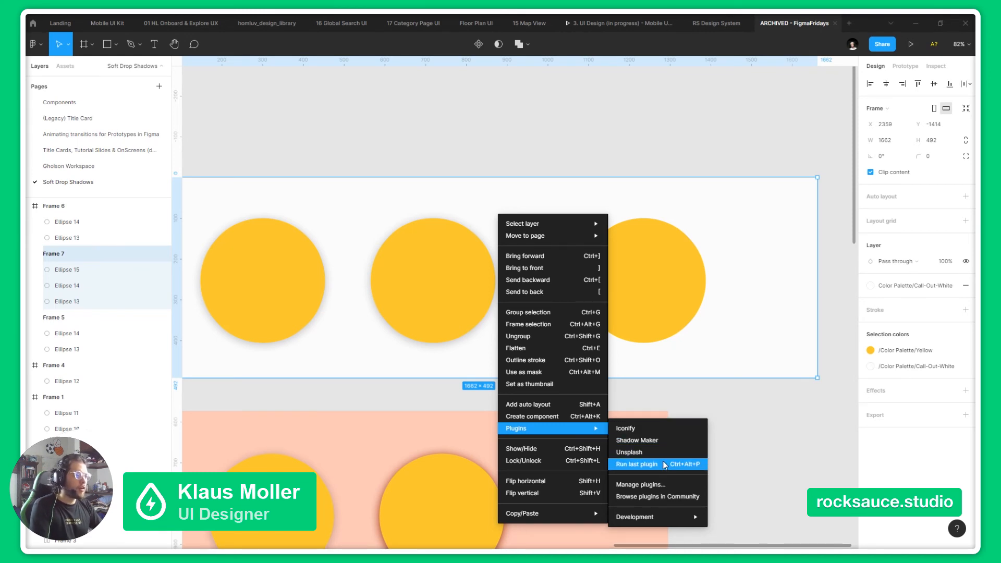
mouse_move(661, 440)
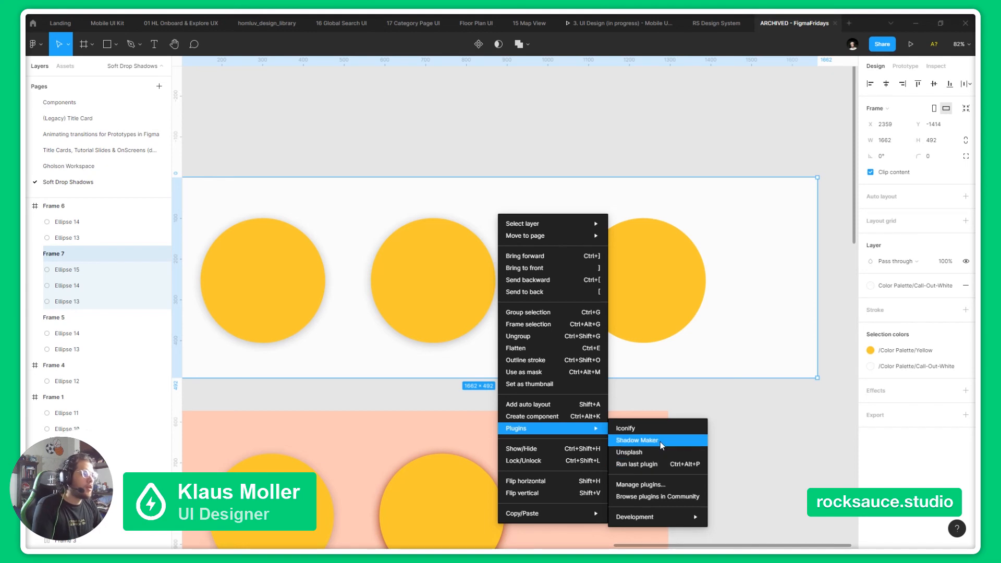
click(637, 441)
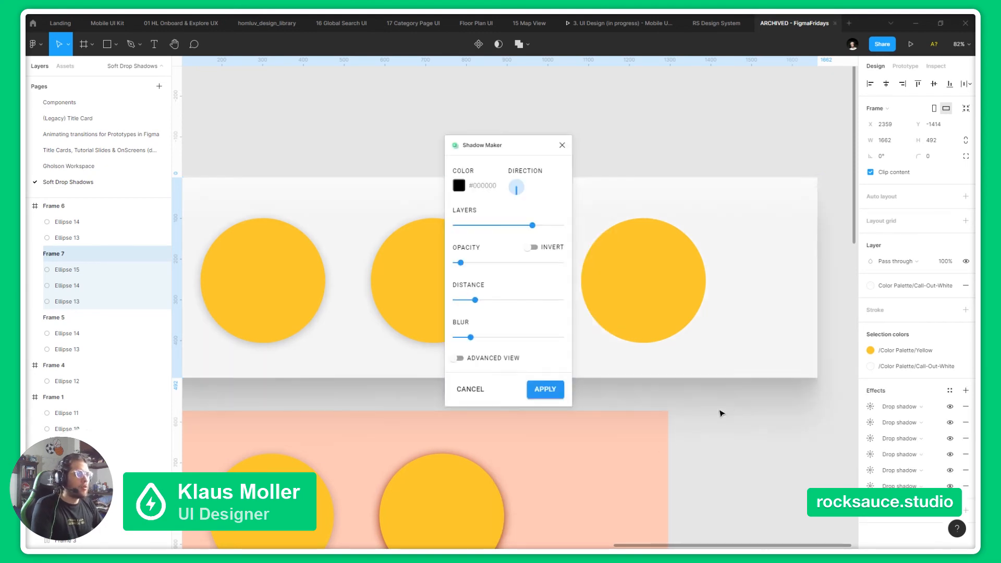
Select the third circle and adjust Shadow Maker's layer count between three, five and four layers.
click(657, 279)
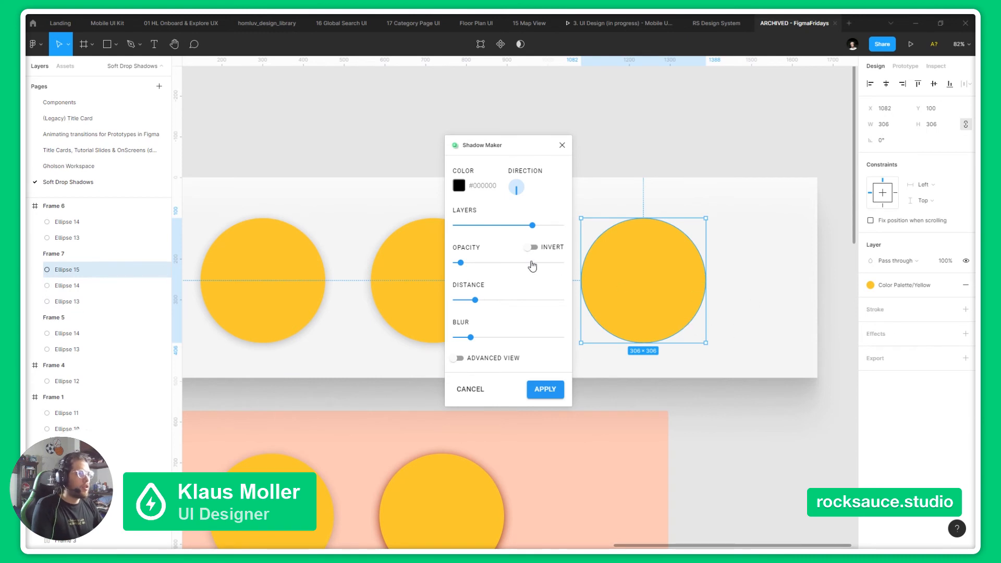
drag(529, 225, 485, 226)
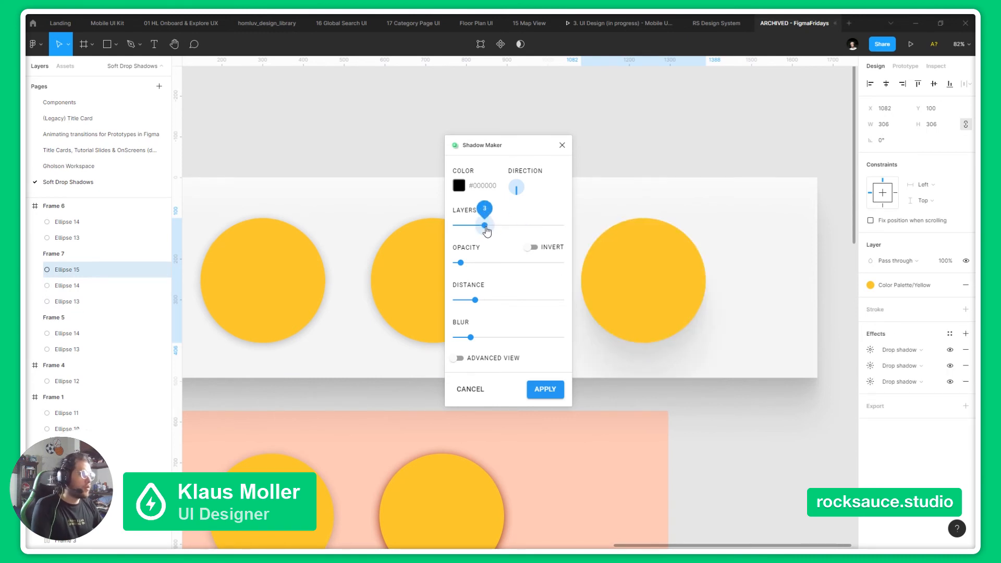
click(645, 279)
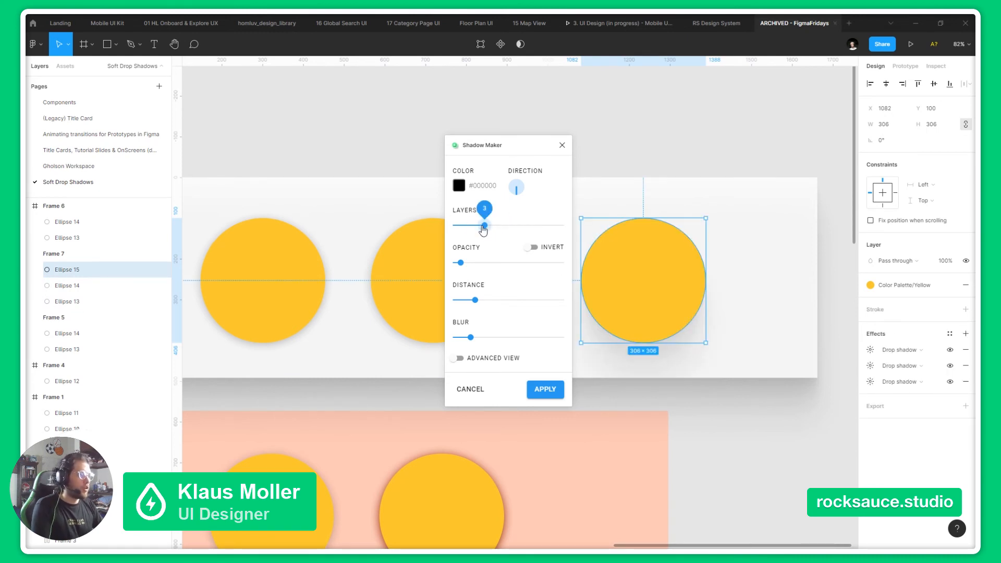
drag(483, 225, 516, 226)
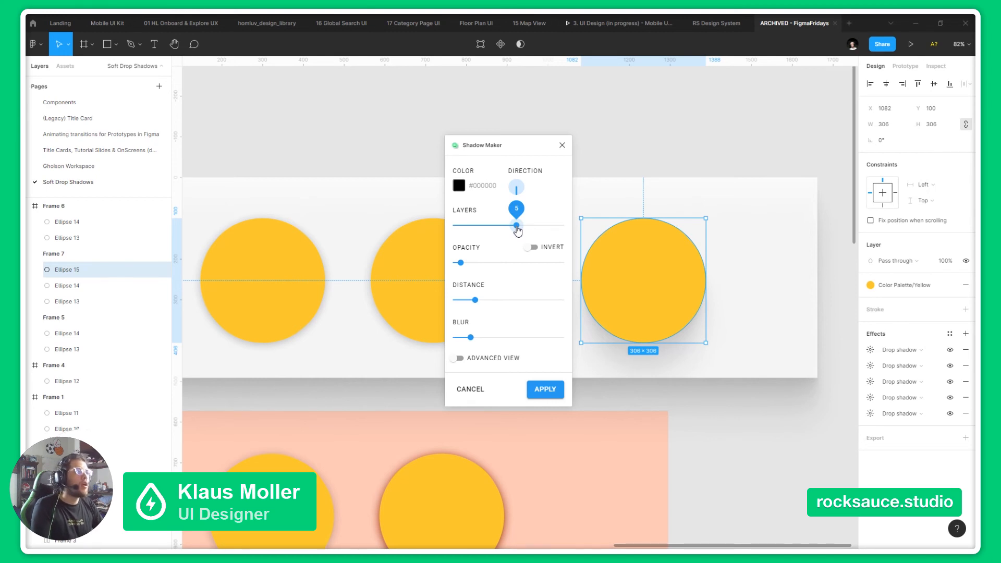
drag(516, 225, 500, 225)
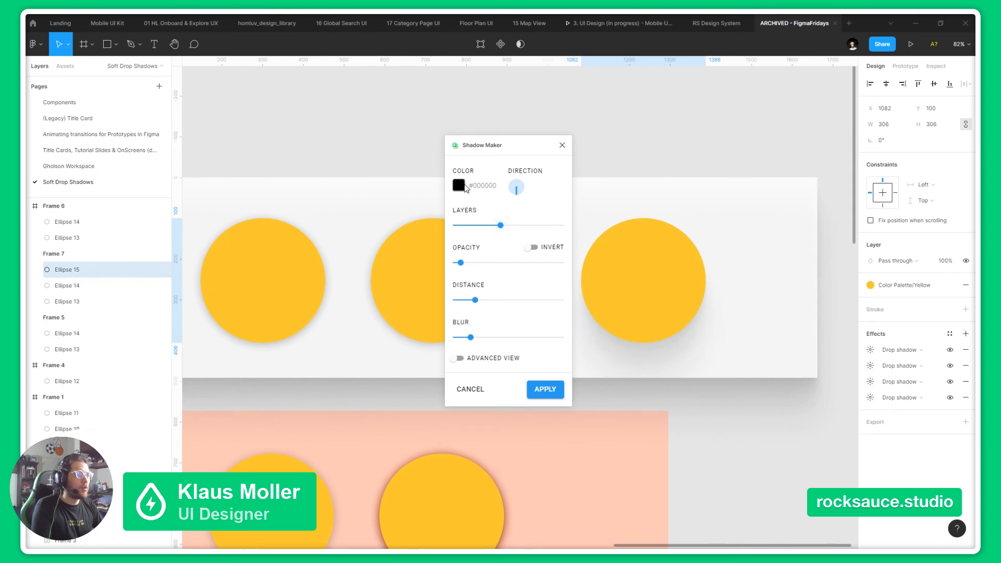
Try a red shadow colour and discard it, keeping the default.
click(459, 186)
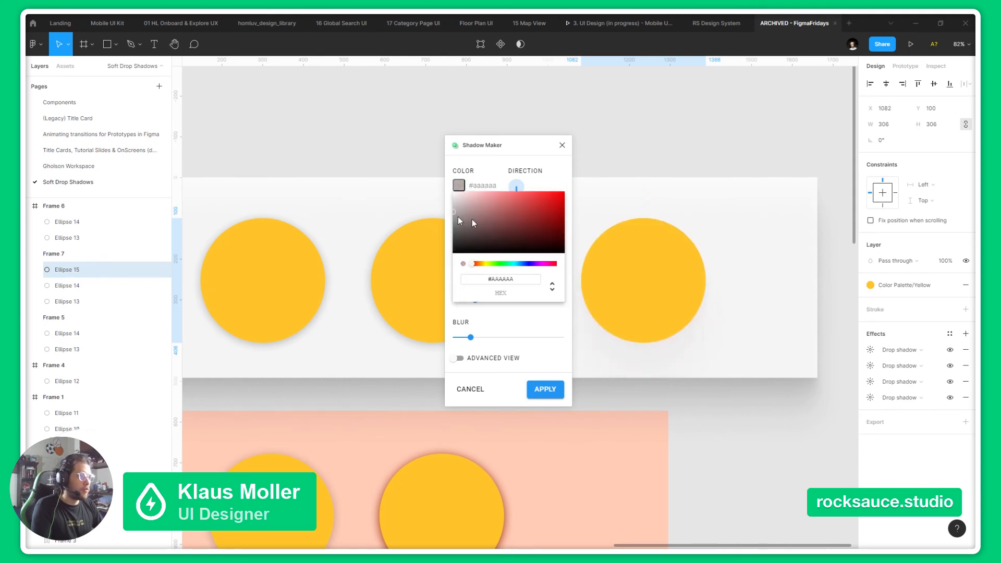
click(564, 201)
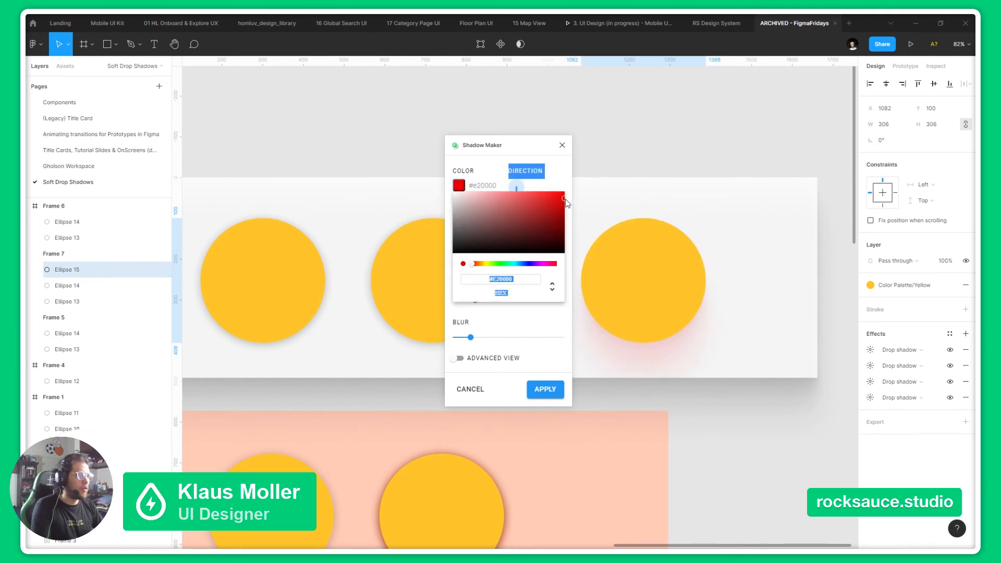
click(541, 215)
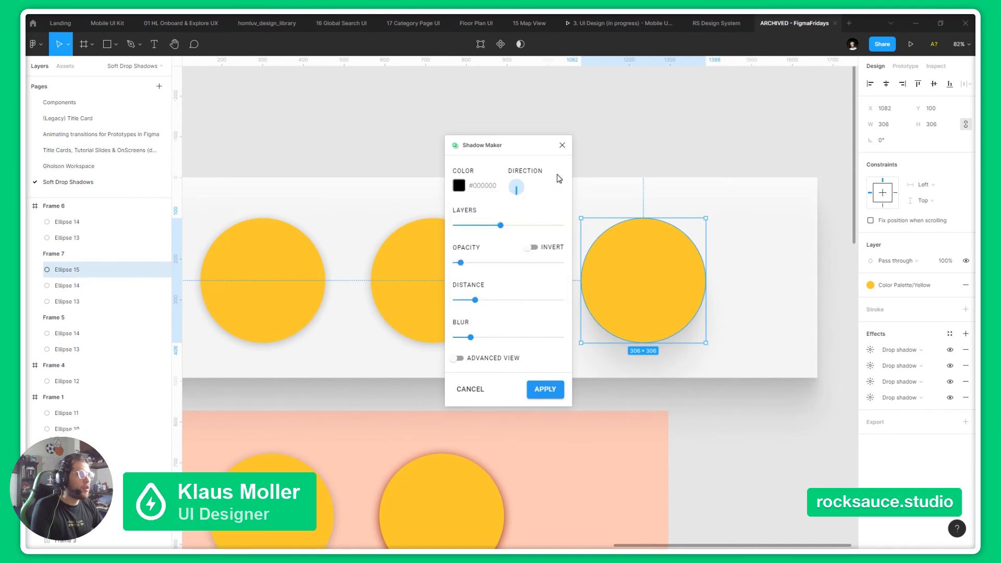
mouse_move(543, 181)
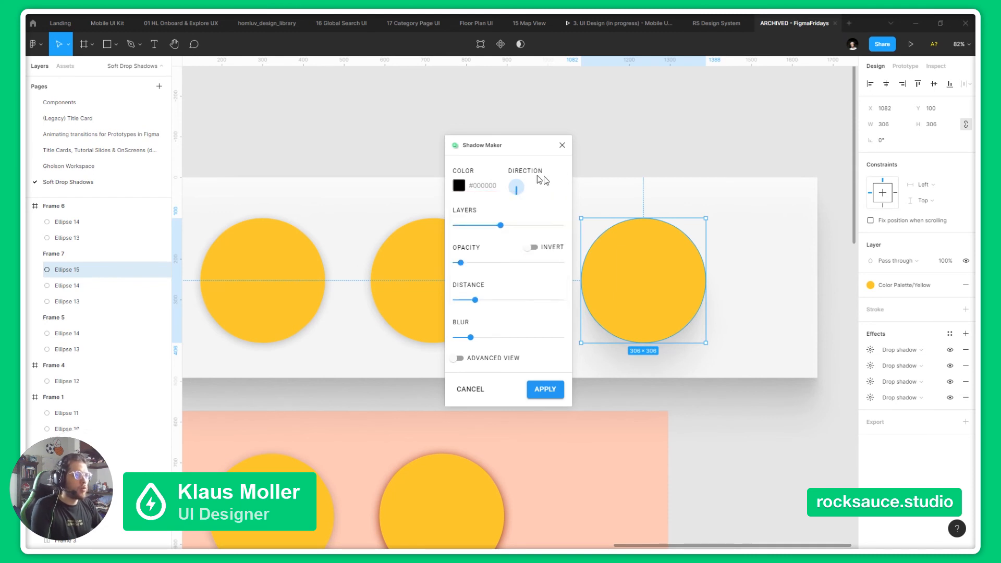
mouse_move(518, 189)
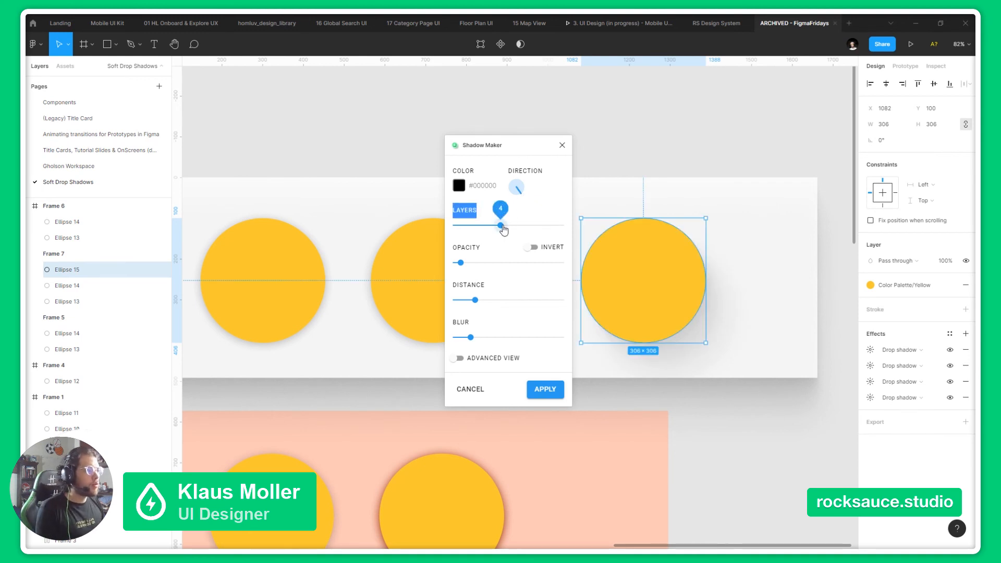
Raise the layer count further, increase the blur and apply the generated shadow to the circle.
drag(502, 225, 546, 225)
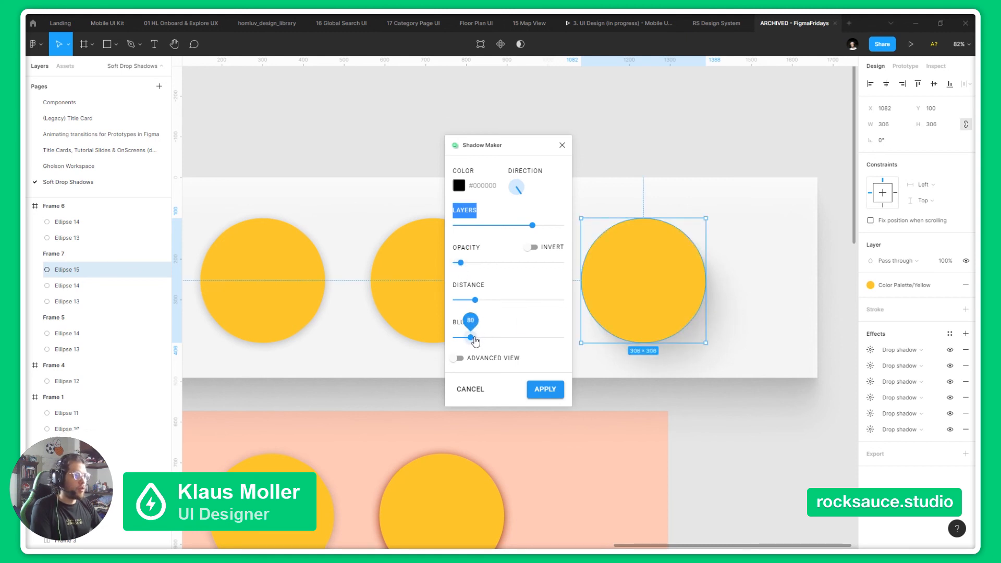
drag(471, 336, 487, 336)
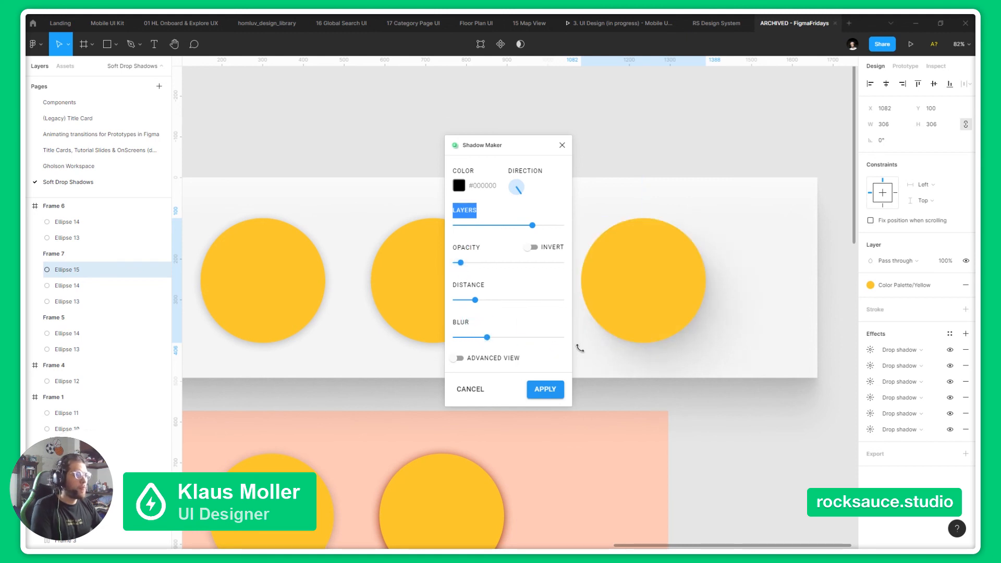
click(544, 390)
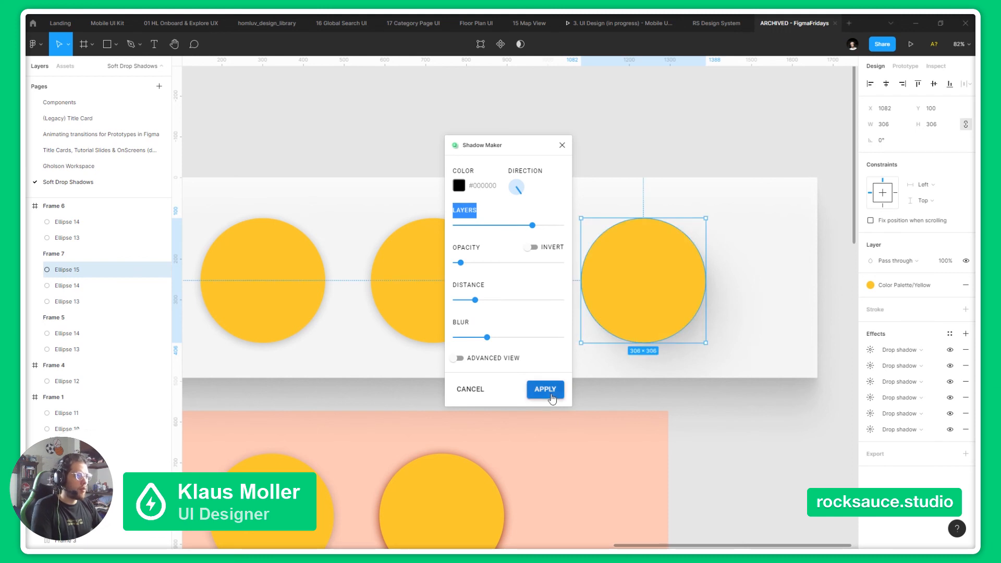
click(544, 390)
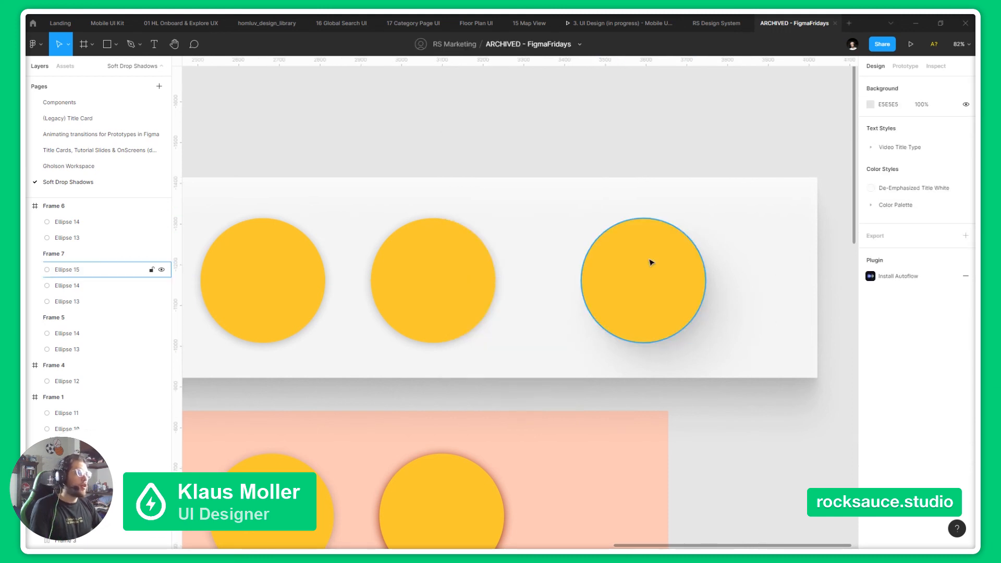
click(568, 341)
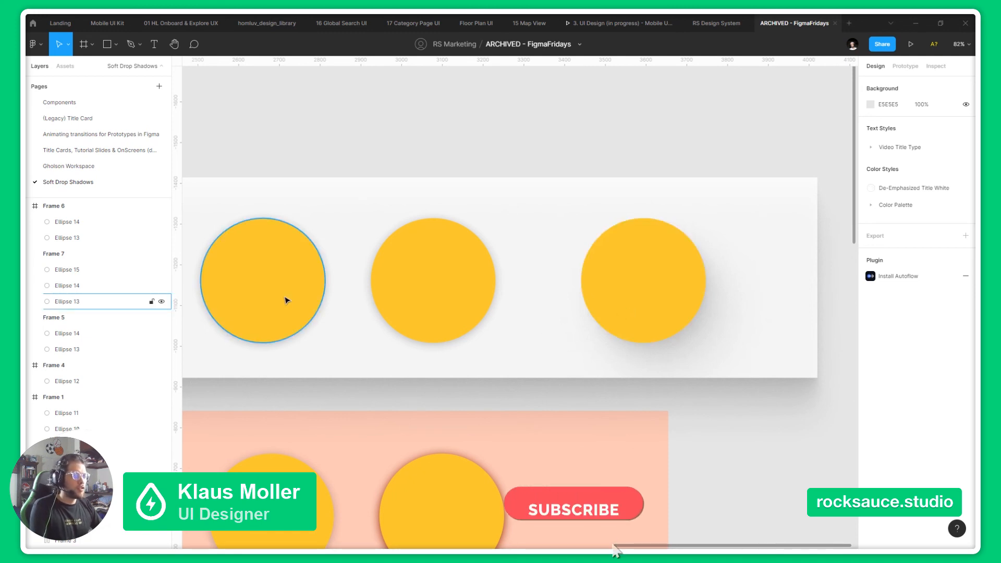
click(574, 510)
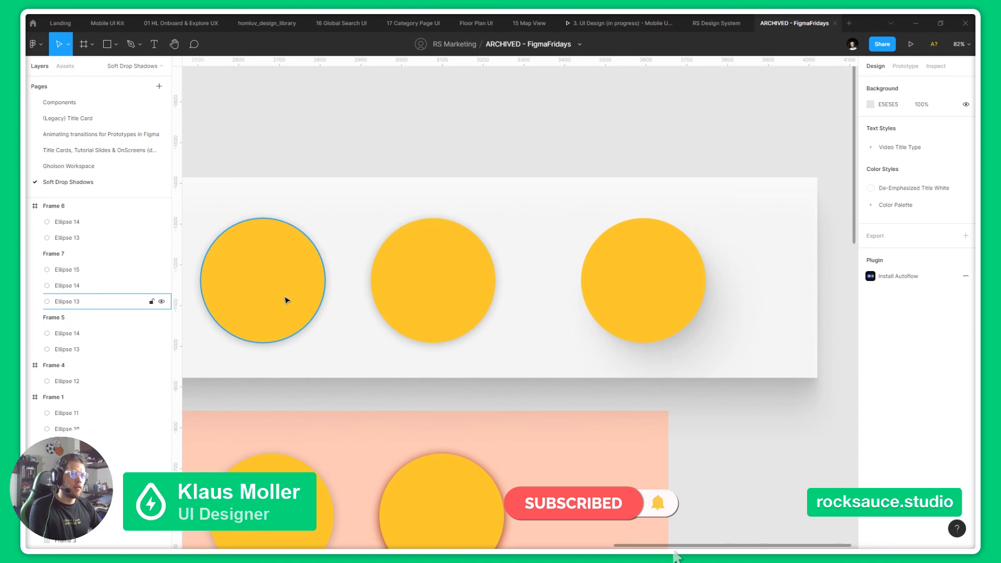